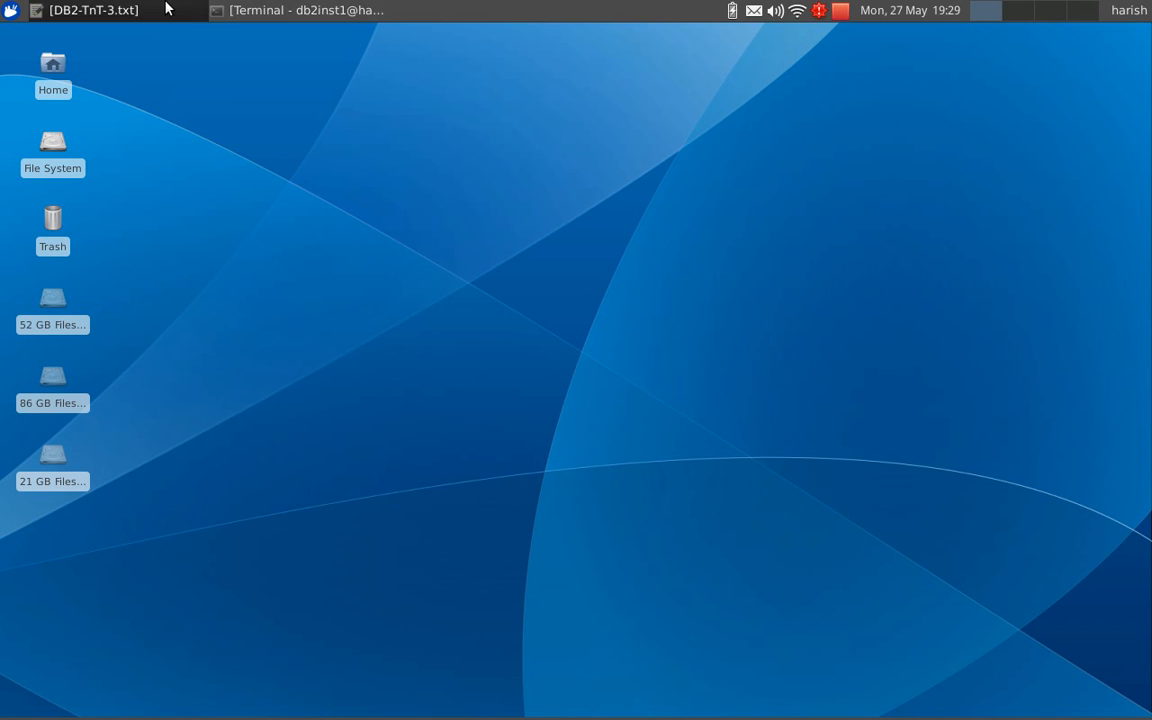
Bring up the DB2-TnT-3.txt notes and select the create table command line.
click(93, 10)
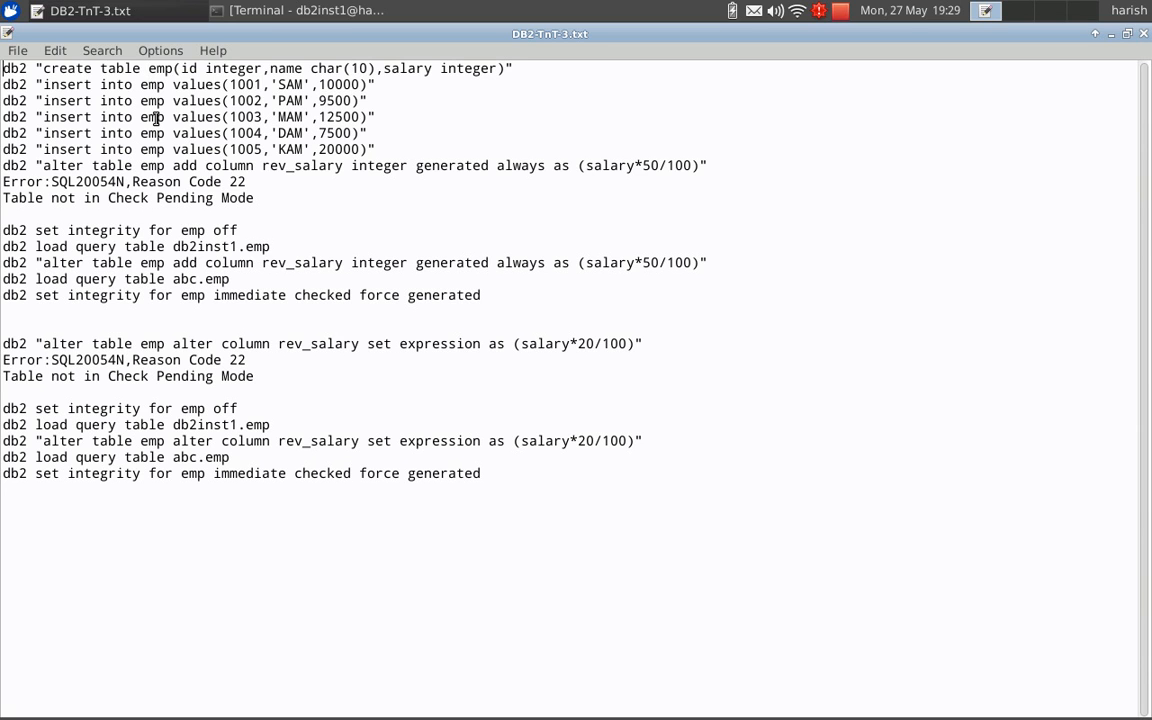
triple_click(255, 68)
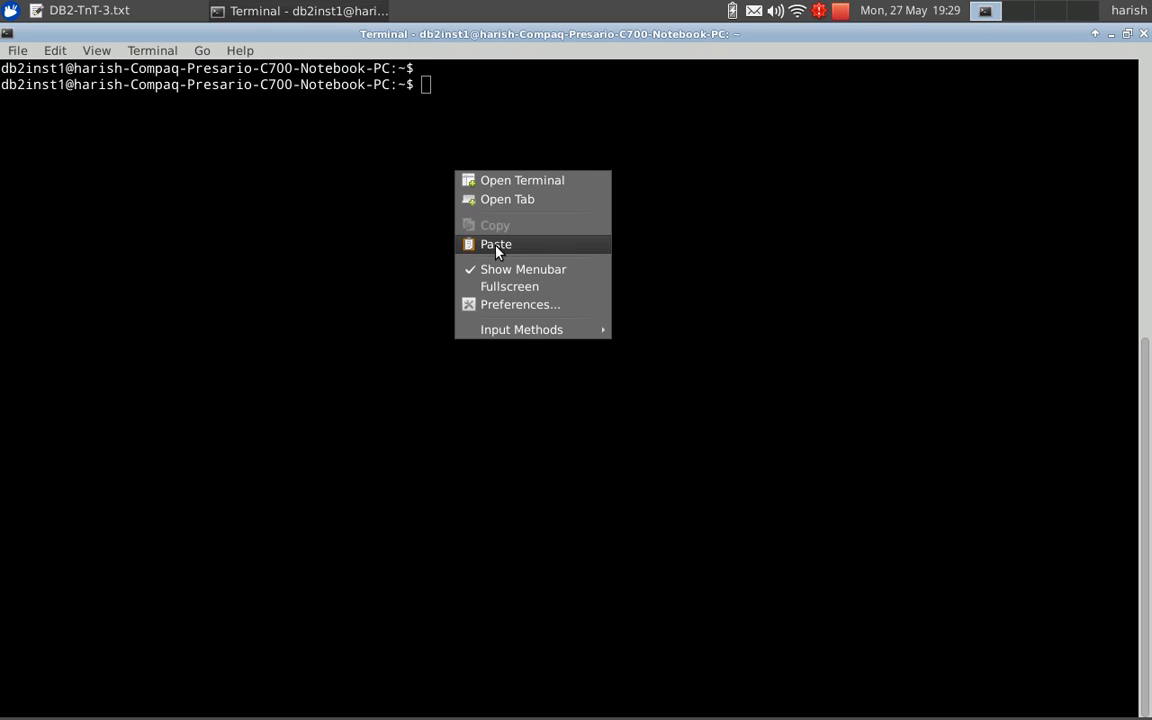
Run the create table command for emp and insert the five rows with IDs 1001–1005.
click(496, 244)
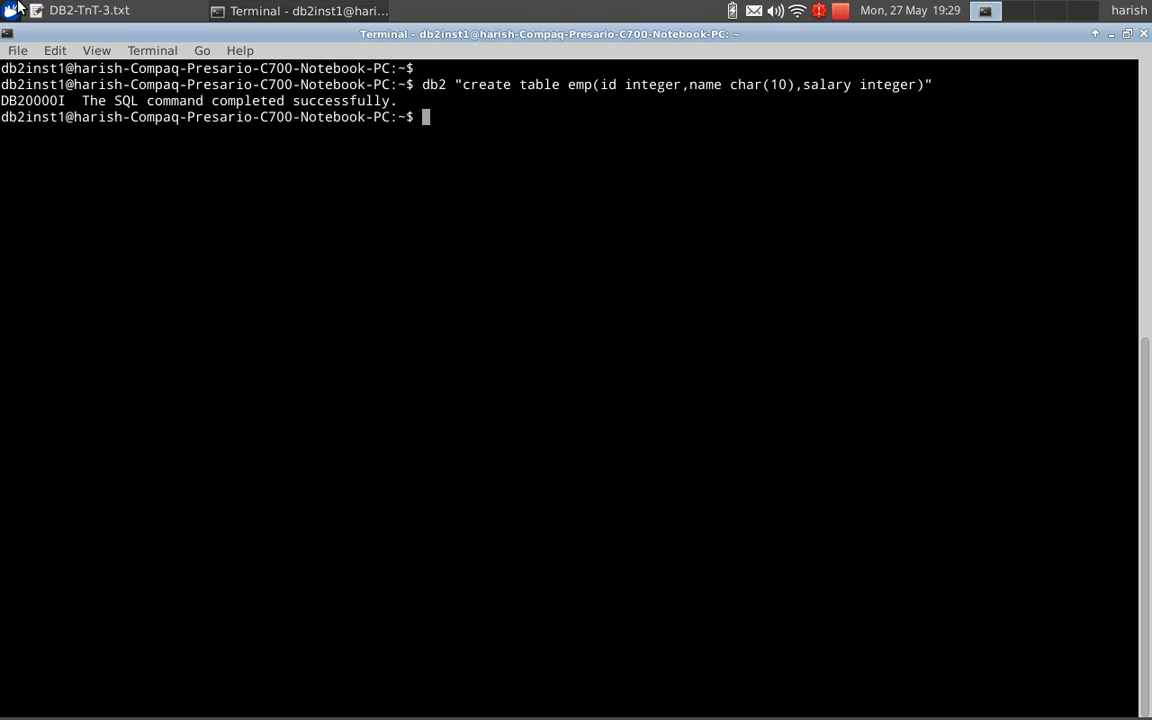
click(80, 10)
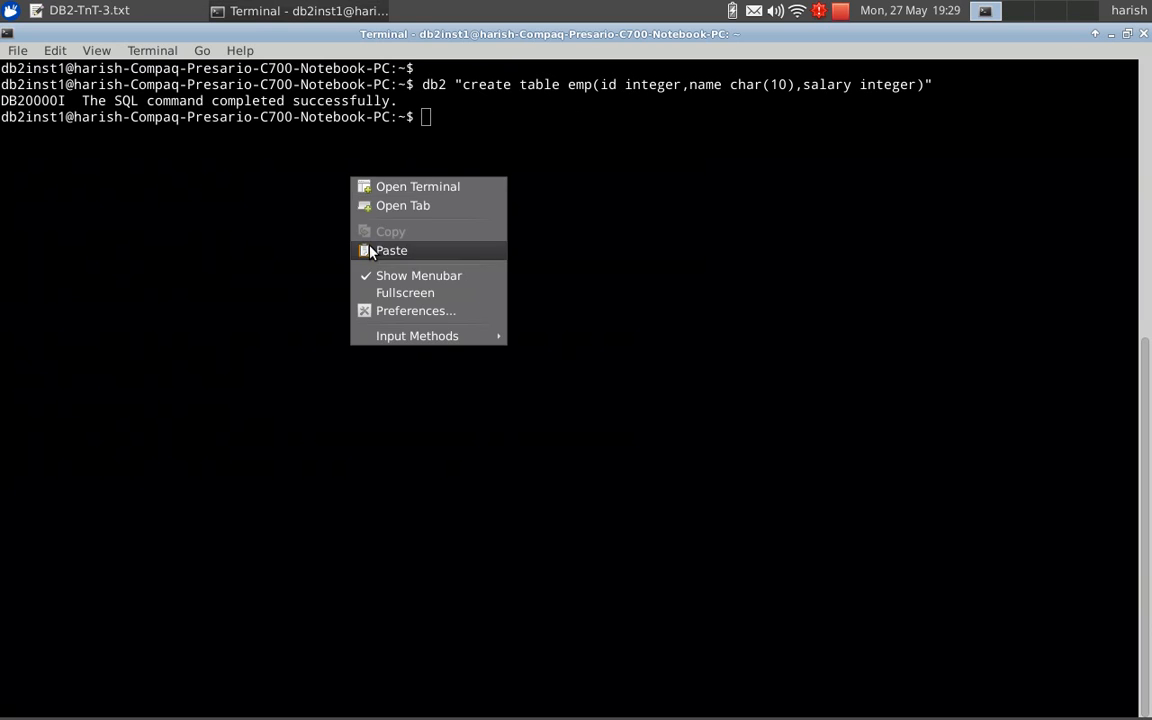
click(391, 250)
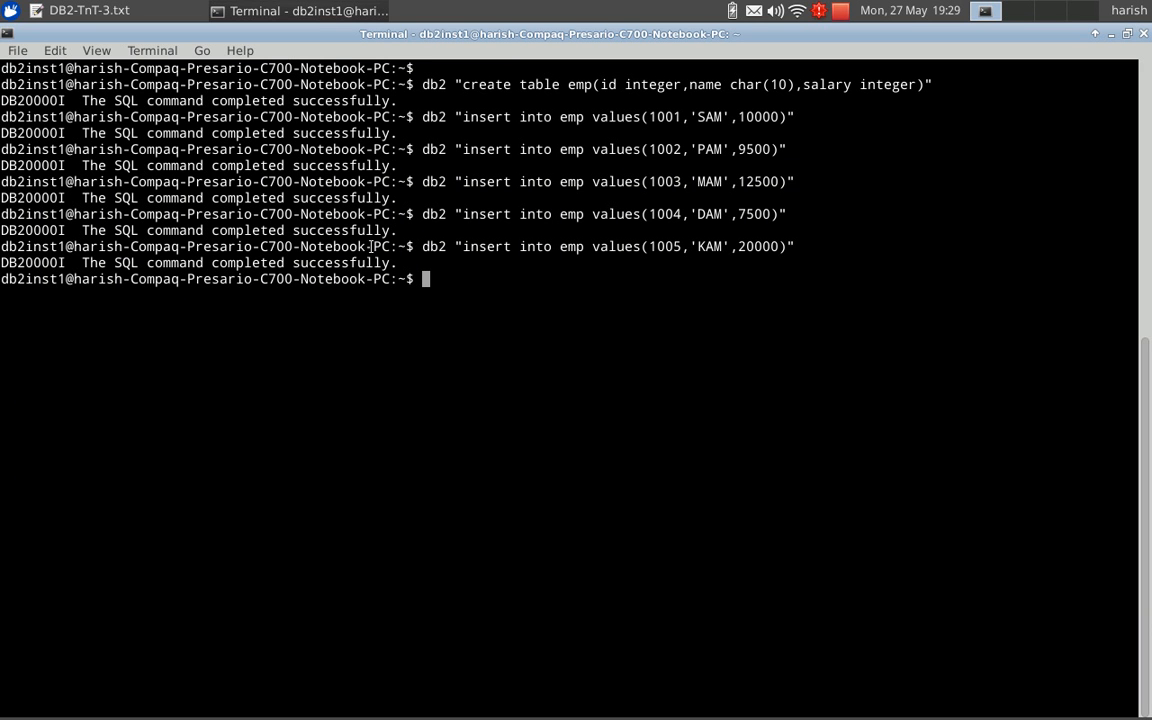
click(80, 11)
text(db2)
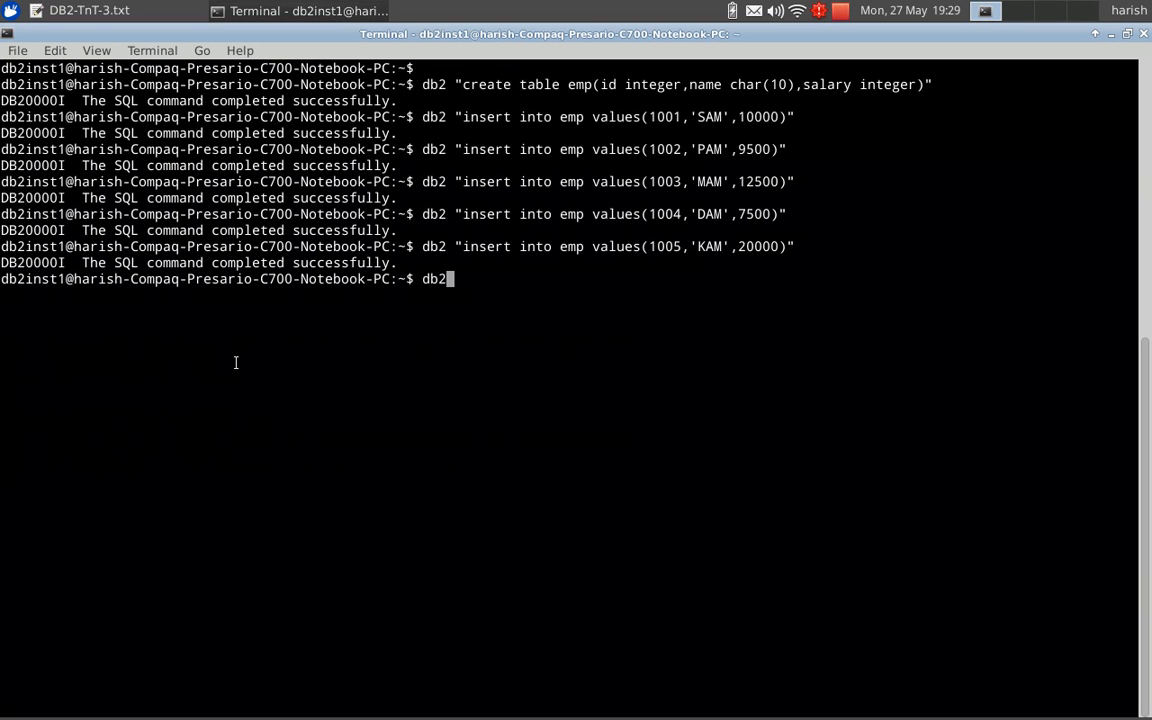
List the emp table's five records with db2 "select * from emp".
text("sele)
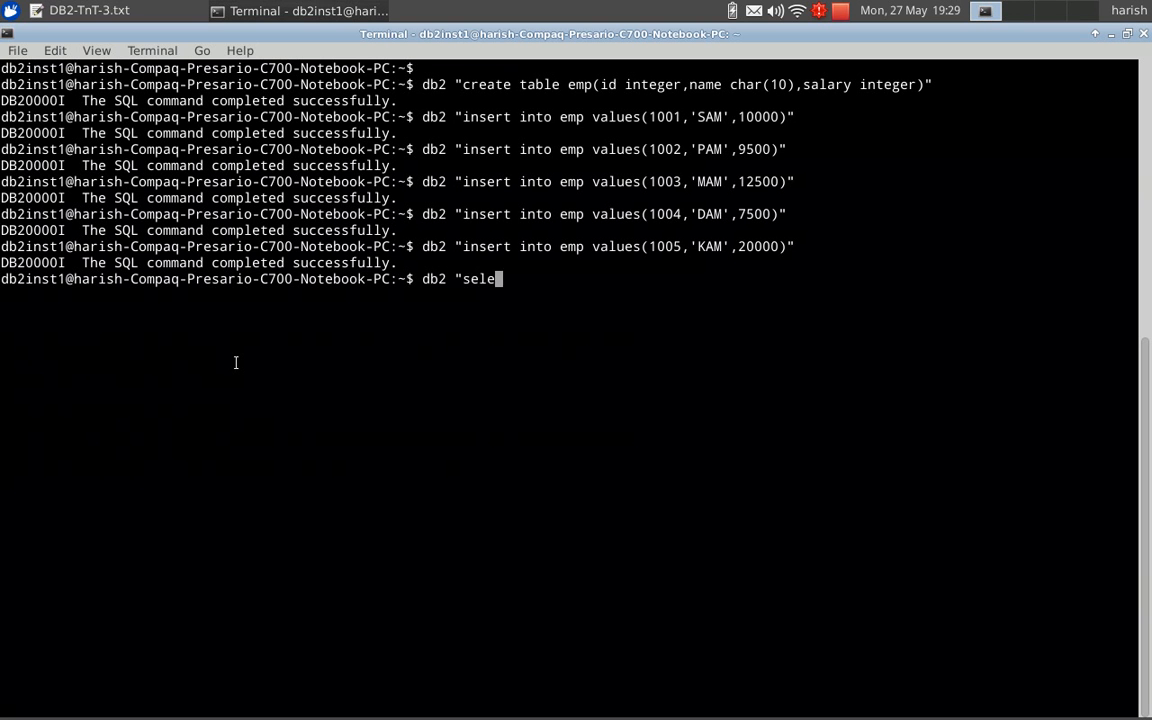
text(ct *)
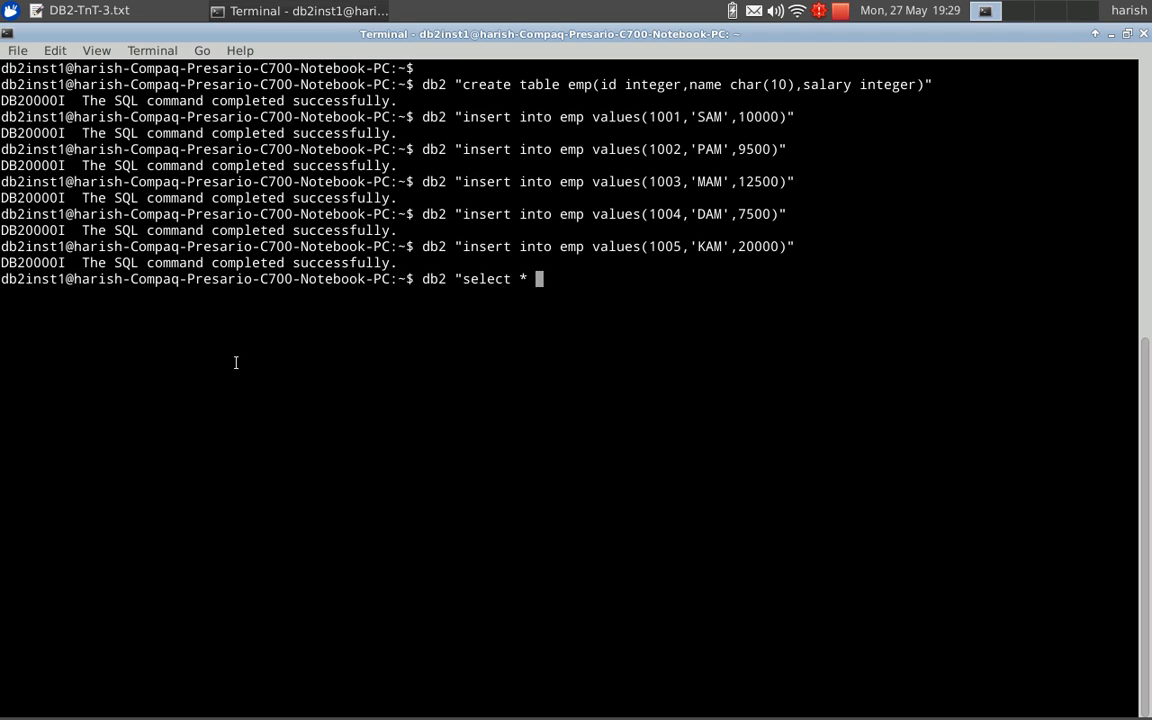
text(from emp)
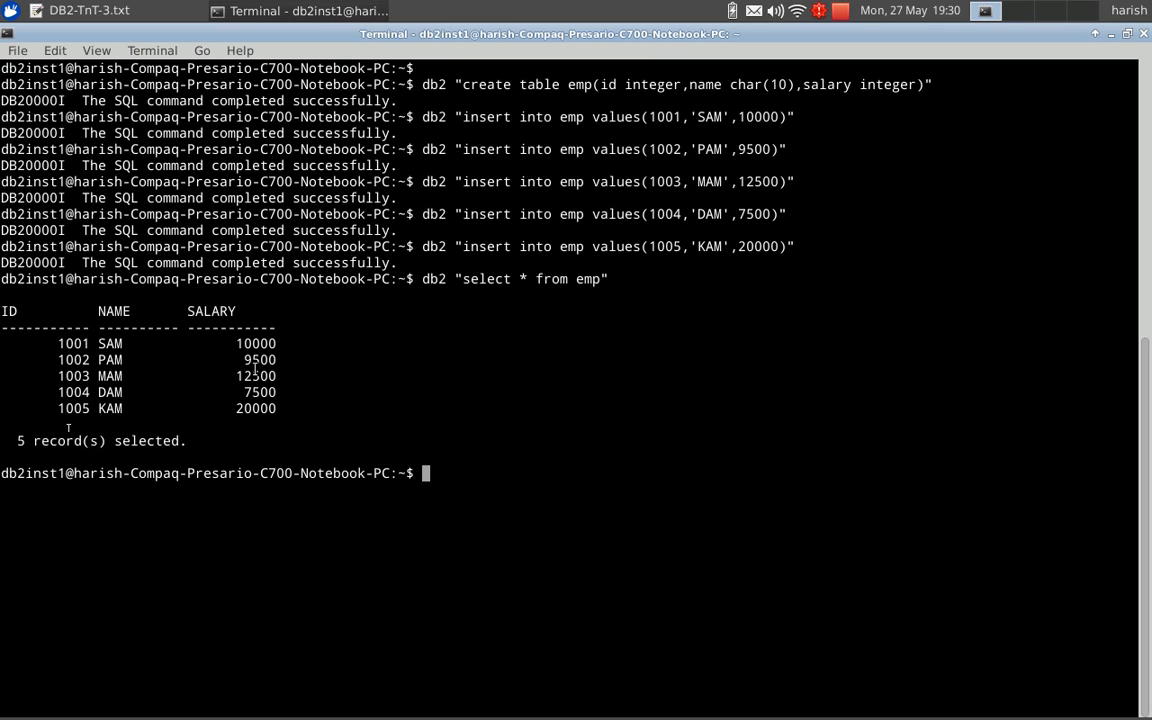
click(75, 11)
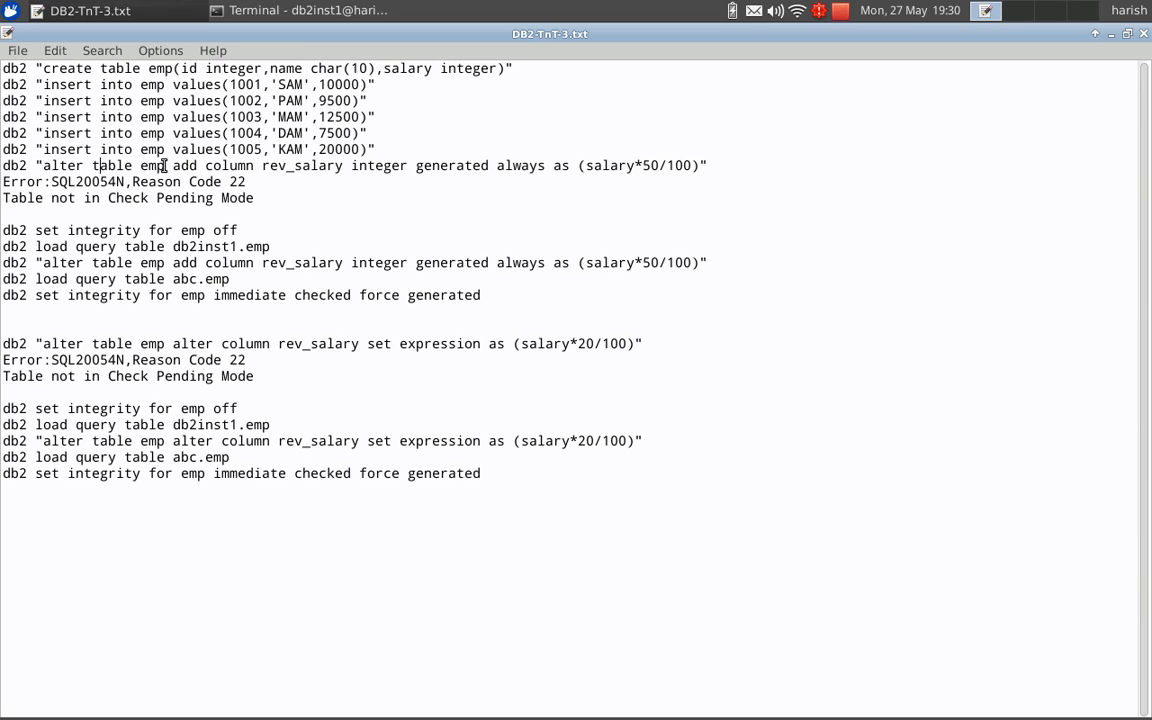
mouse_move(289, 181)
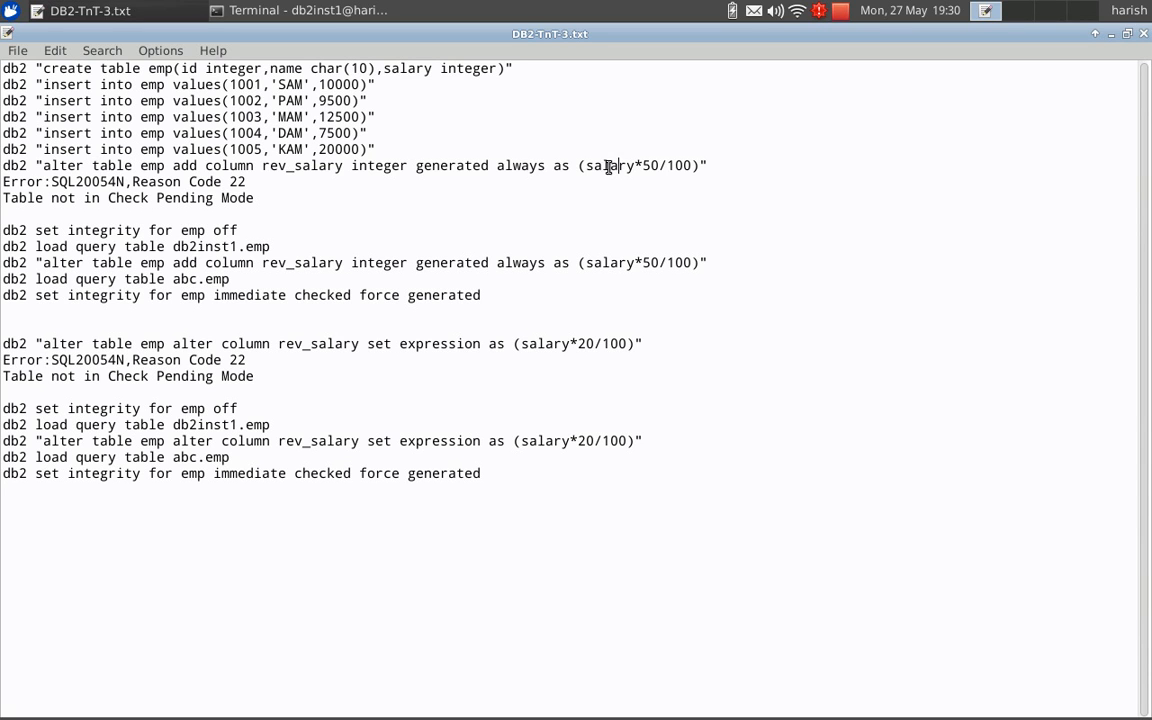
mouse_move(657, 190)
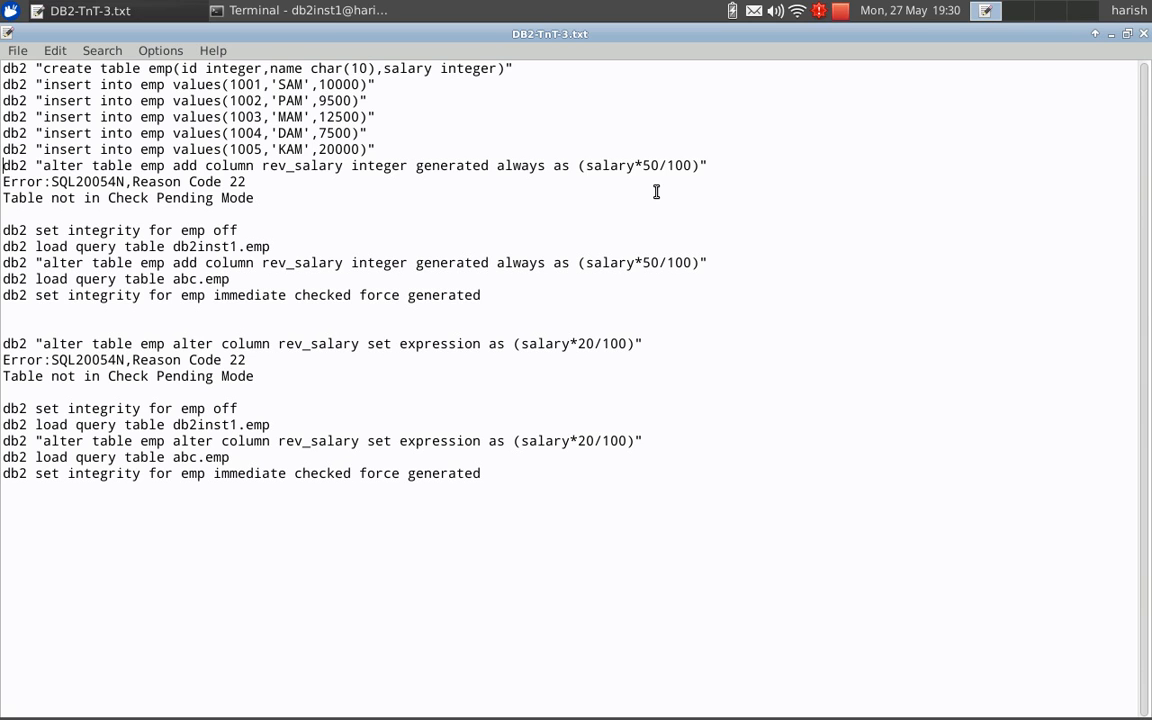
Select the alter table line adding rev_salary as salary*50/100, fixing an accidental multi-line selection.
triple_click(350, 165)
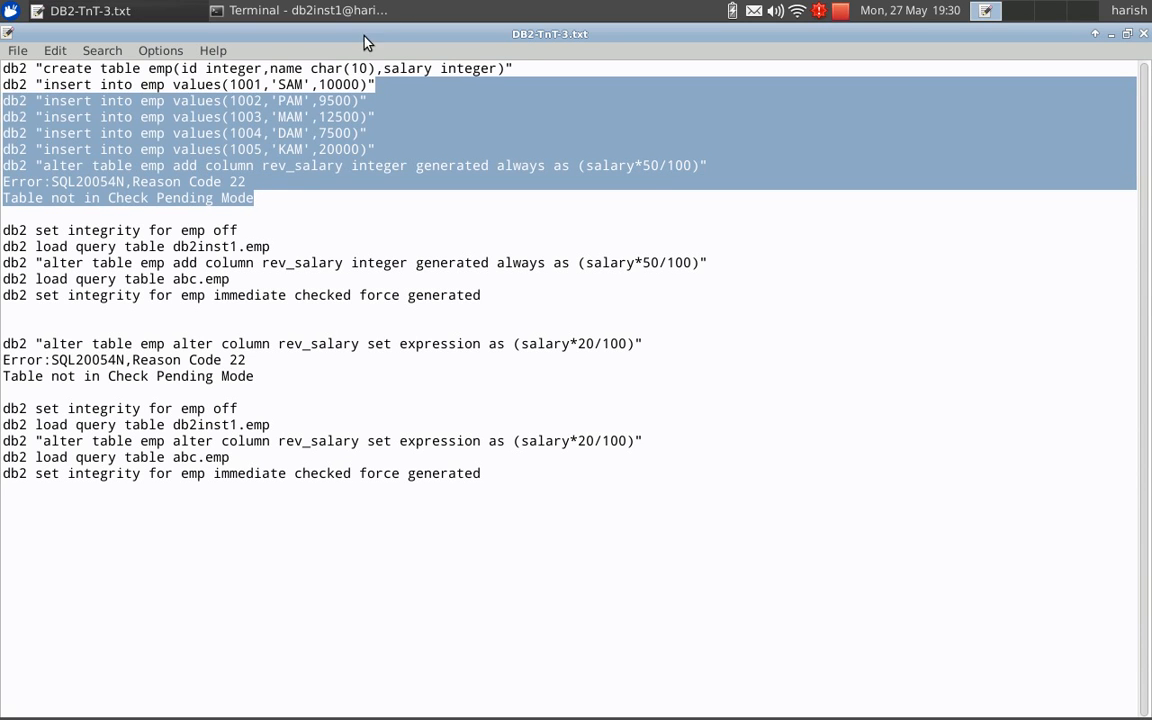
click(371, 209)
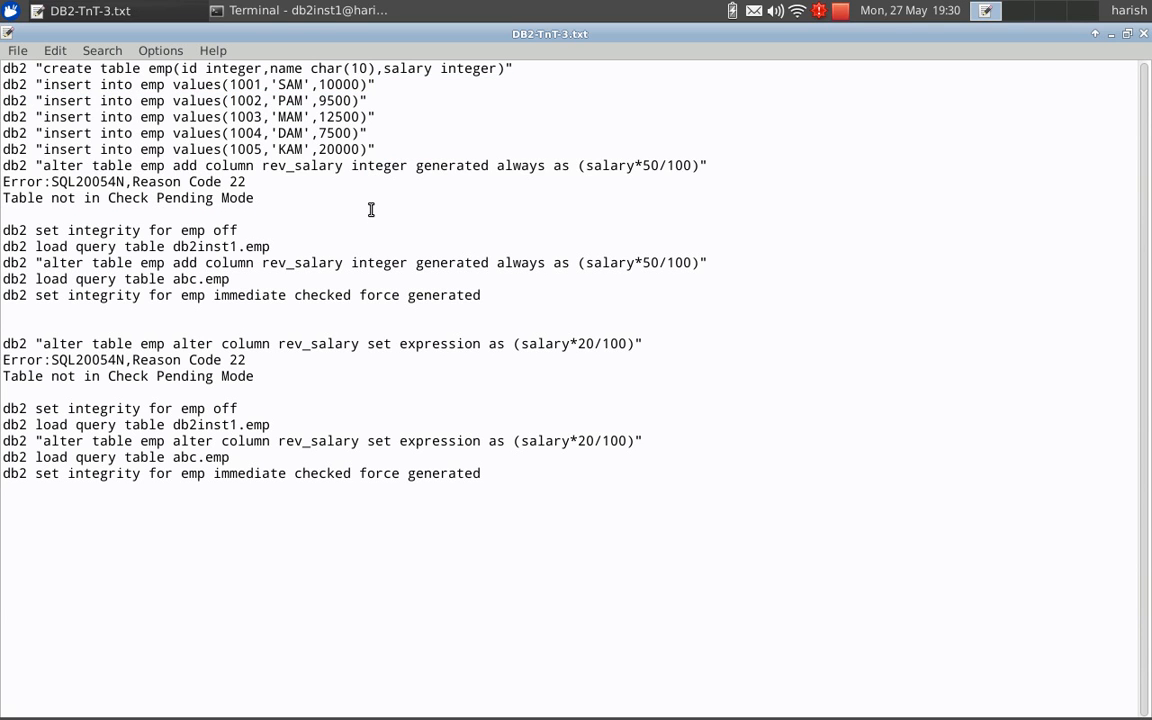
triple_click(350, 165)
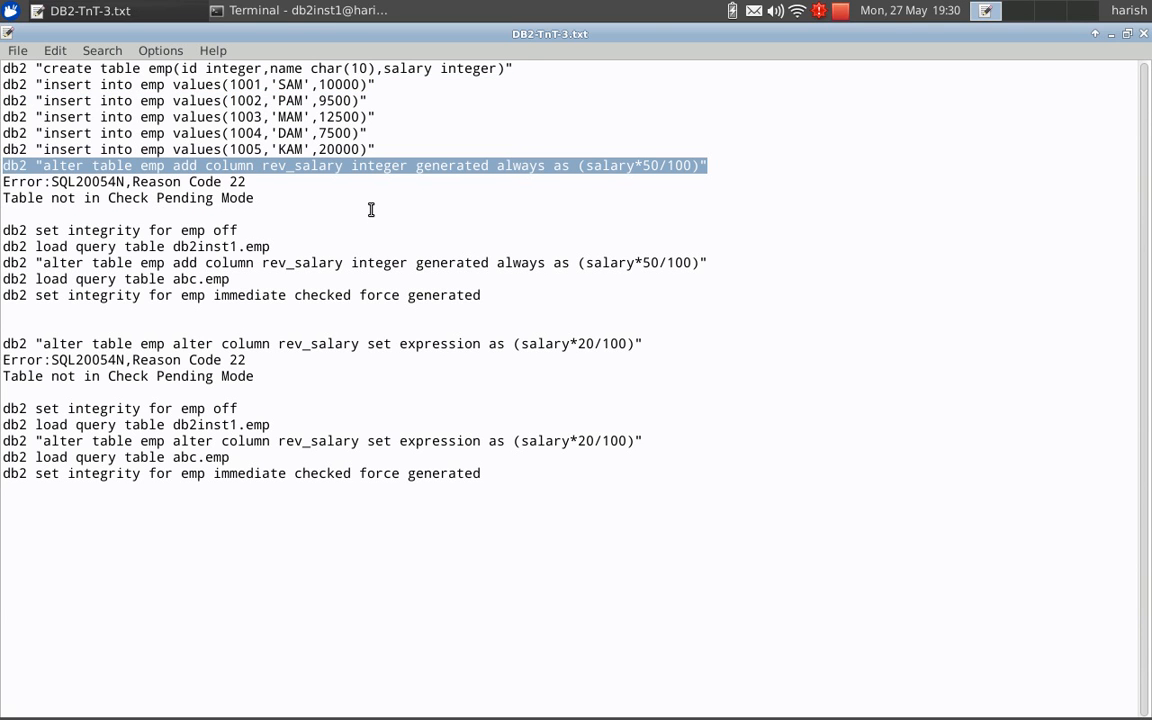
Run the rev_salary alter table command, which fails with SQL20054N, and copy that error code.
click(290, 10)
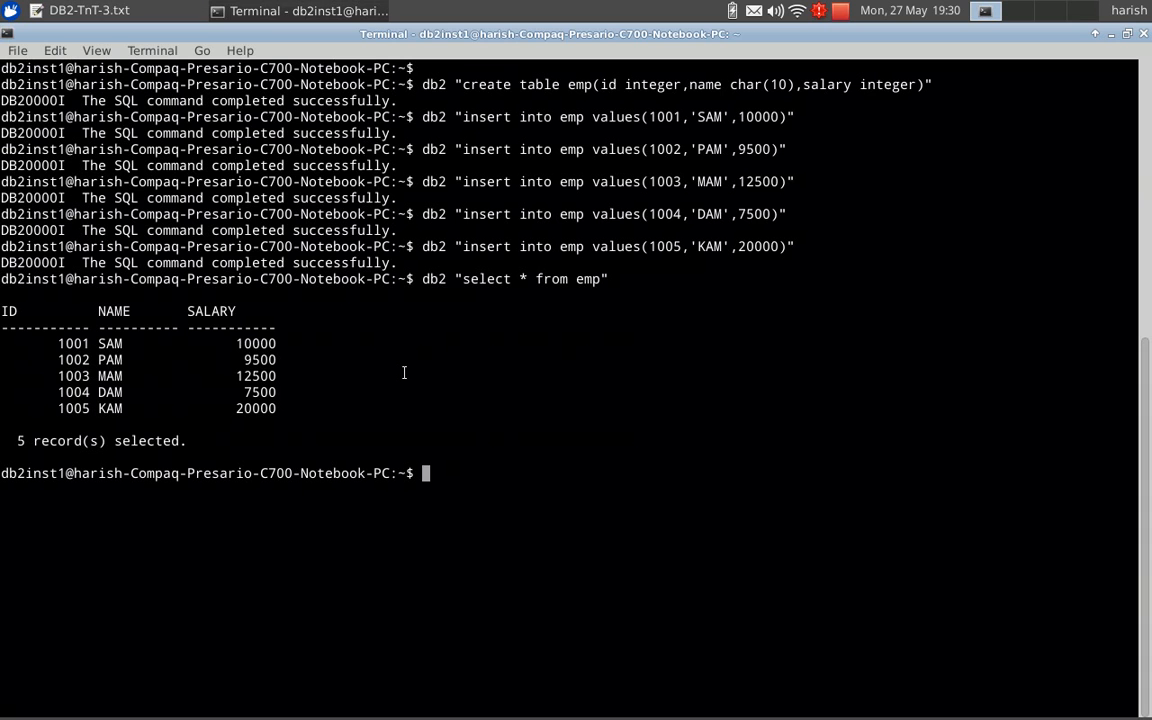
text(db2 "alter table emp add column rev_salary integer generated always as (salary*50/100)")
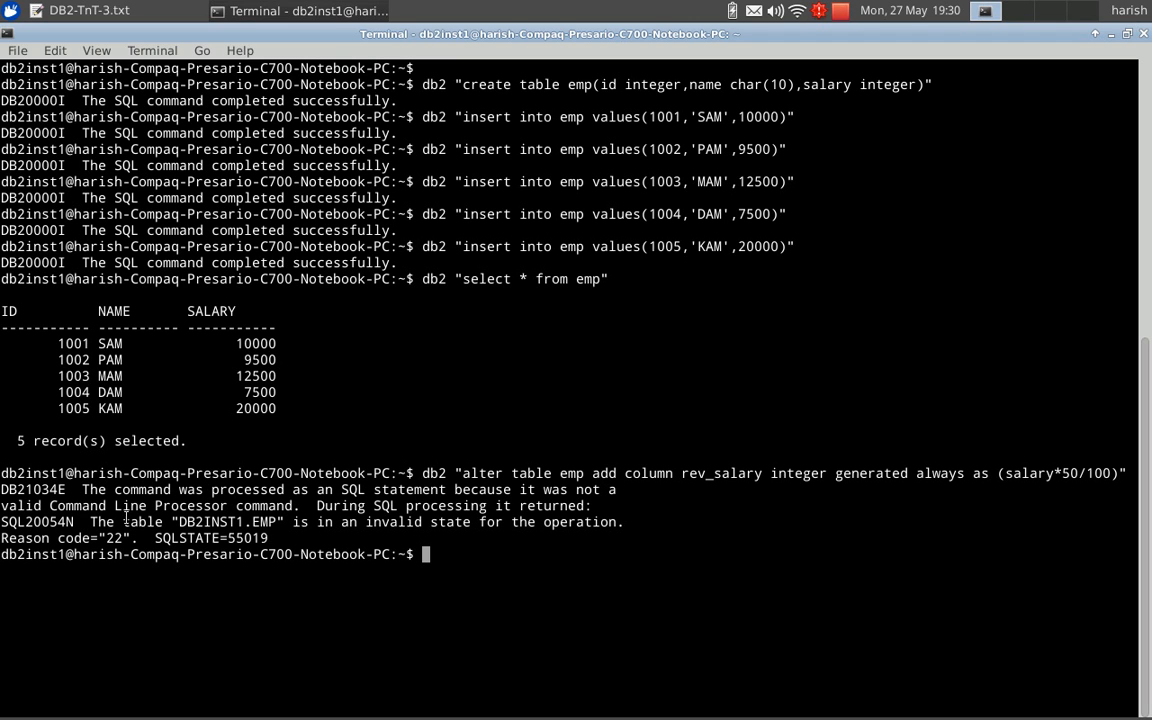
mouse_move(125, 517)
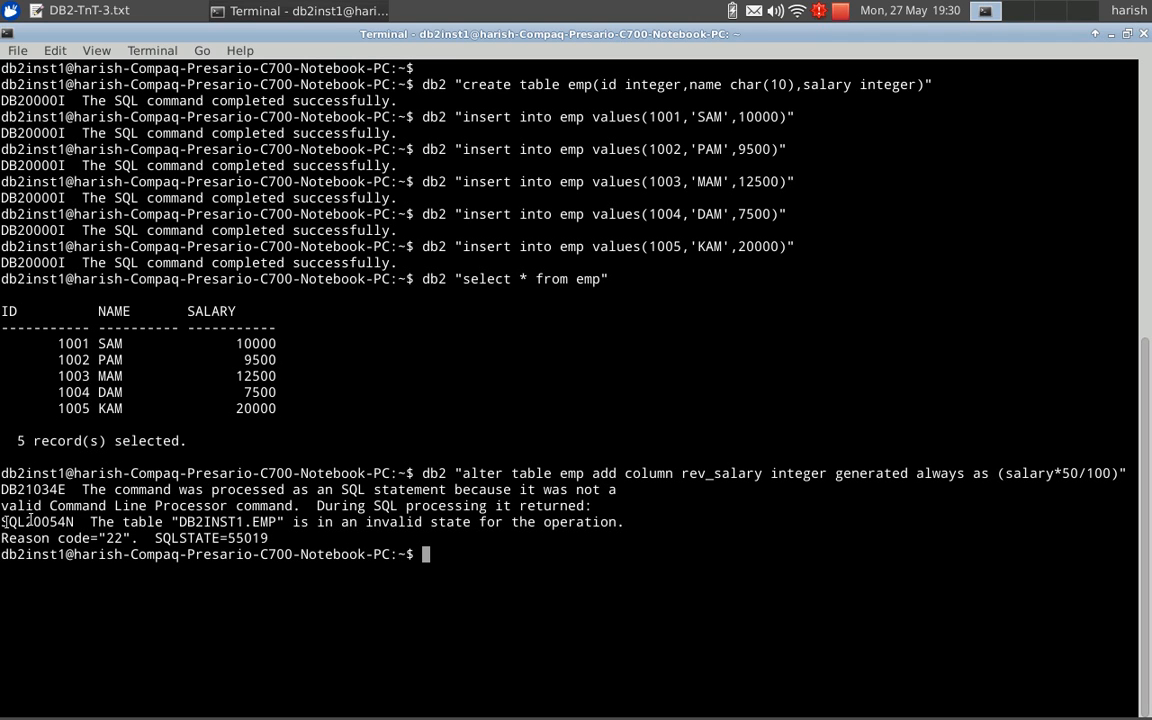
right_click(40, 535)
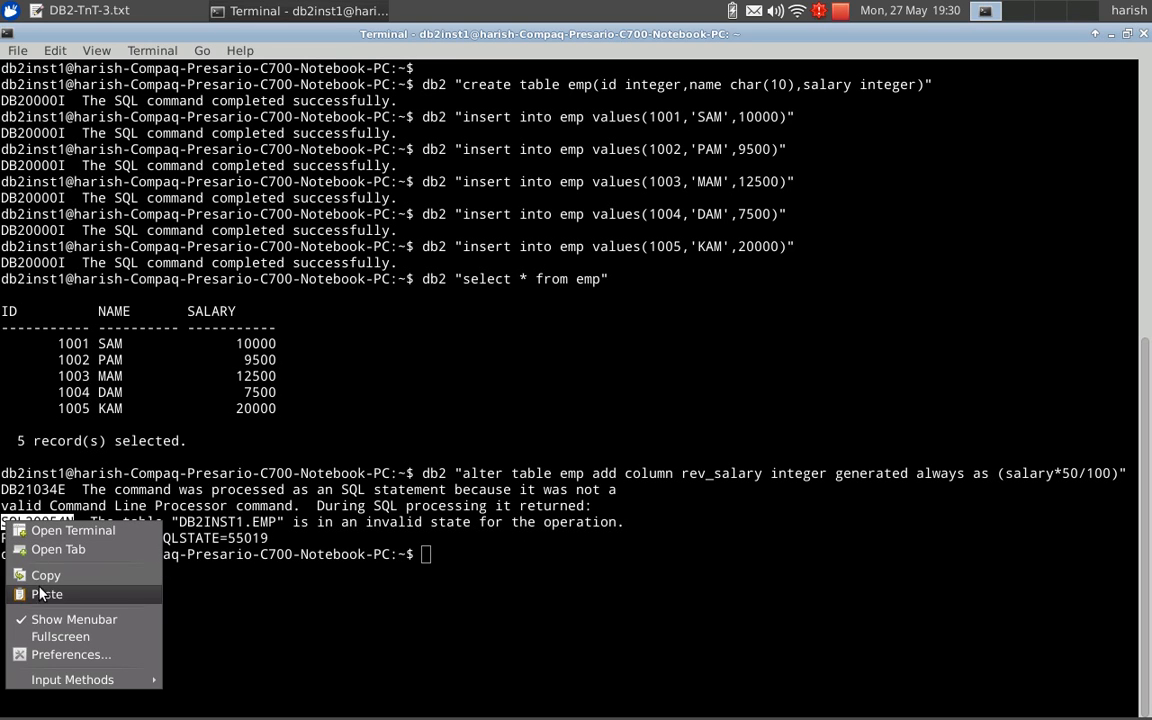
click(46, 594)
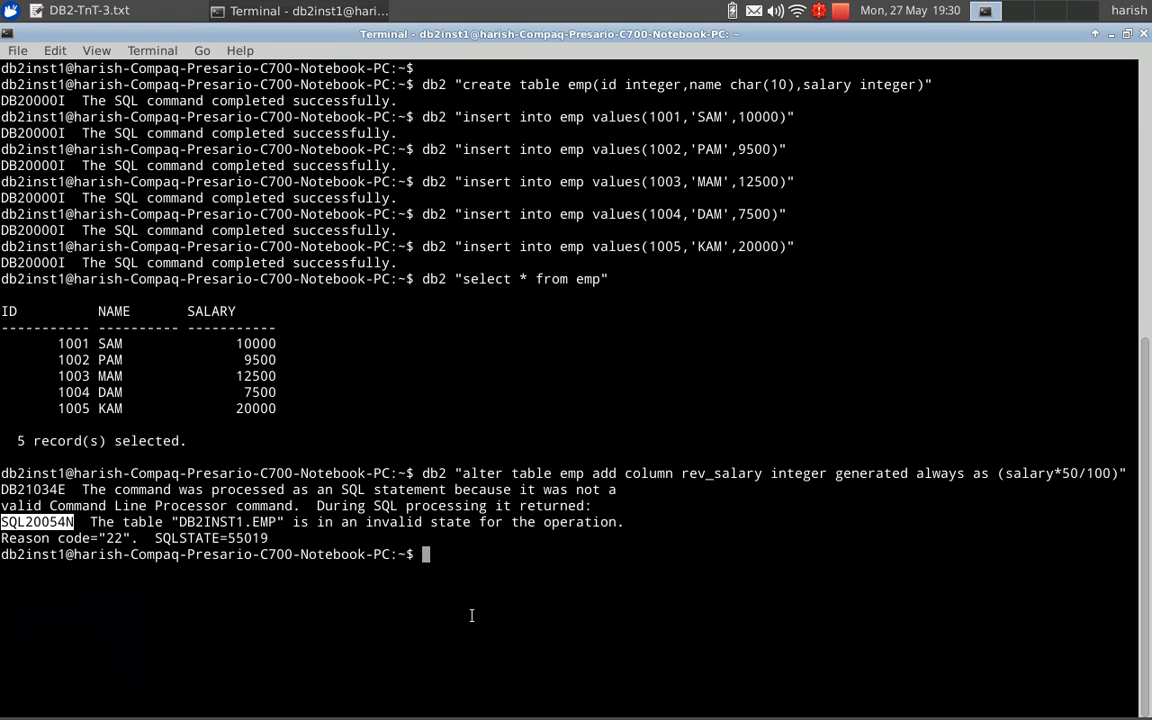
text(db2 ?)
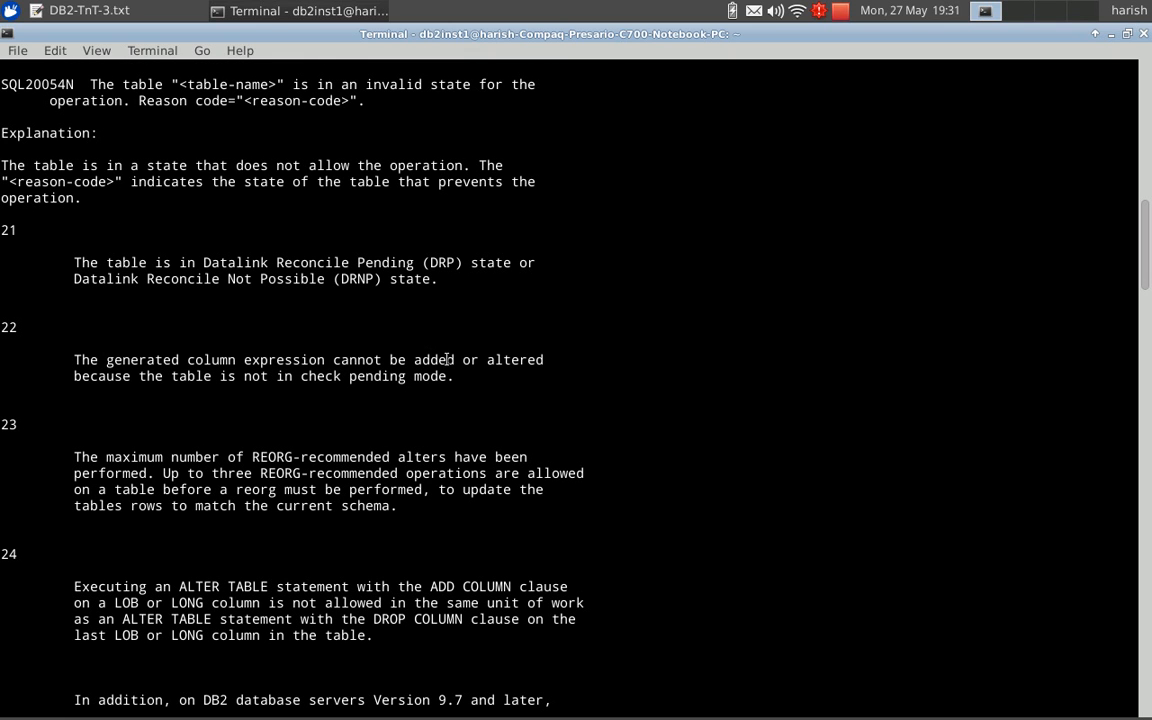
mouse_move(155, 380)
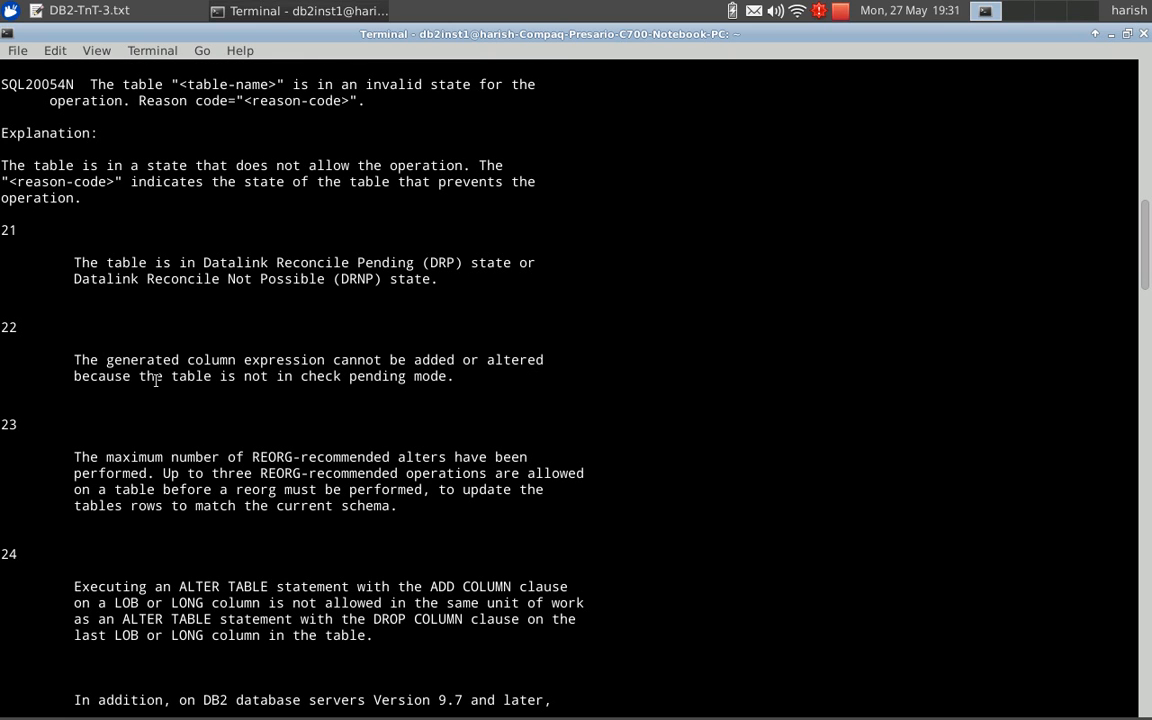
Read the SQL20054N help text down to the SET INTEGRITY reference.
scroll(down, 3)
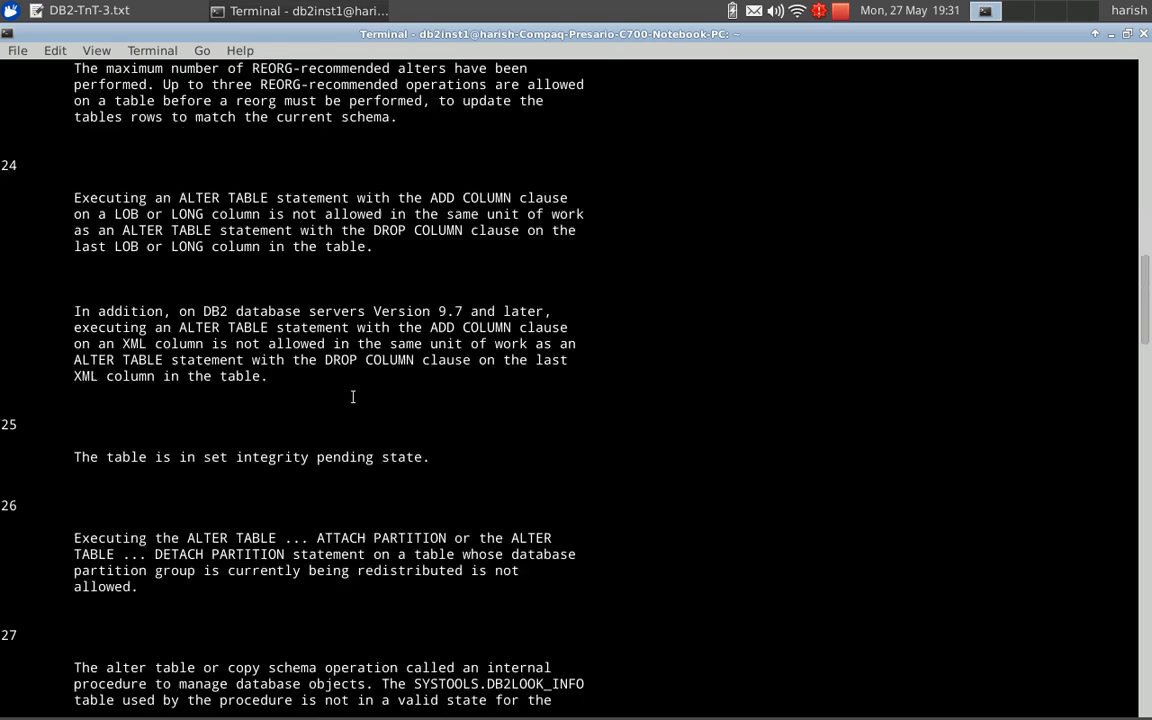
scroll(down, 3)
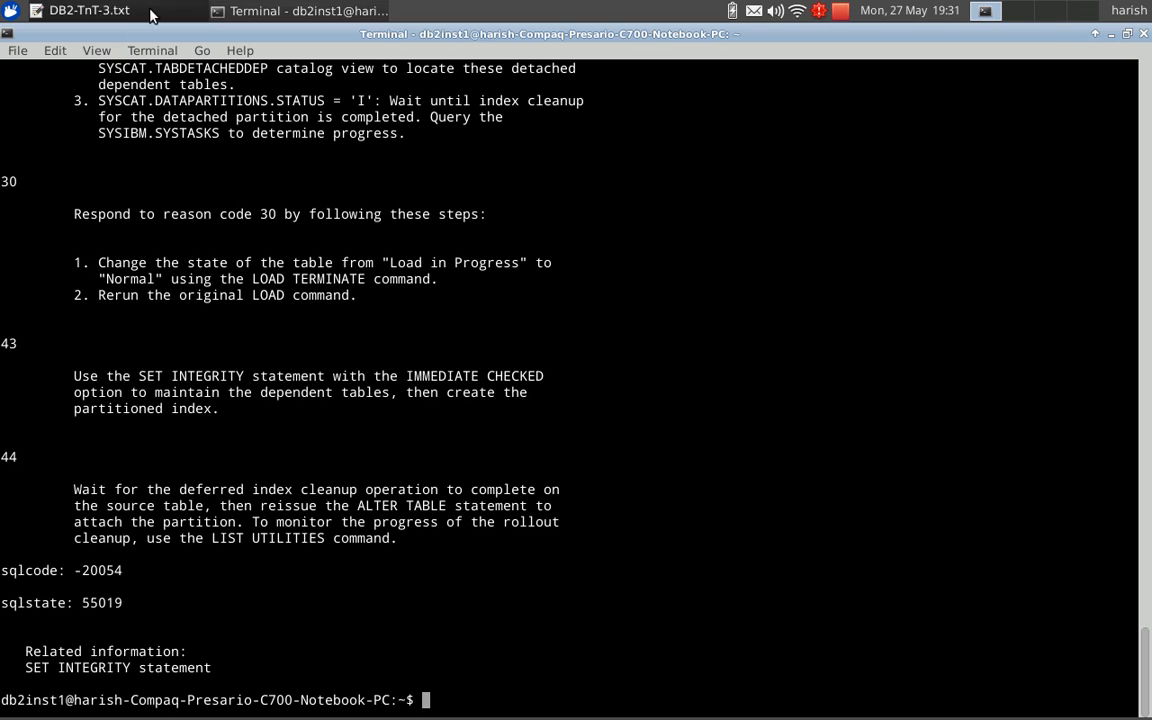
click(78, 10)
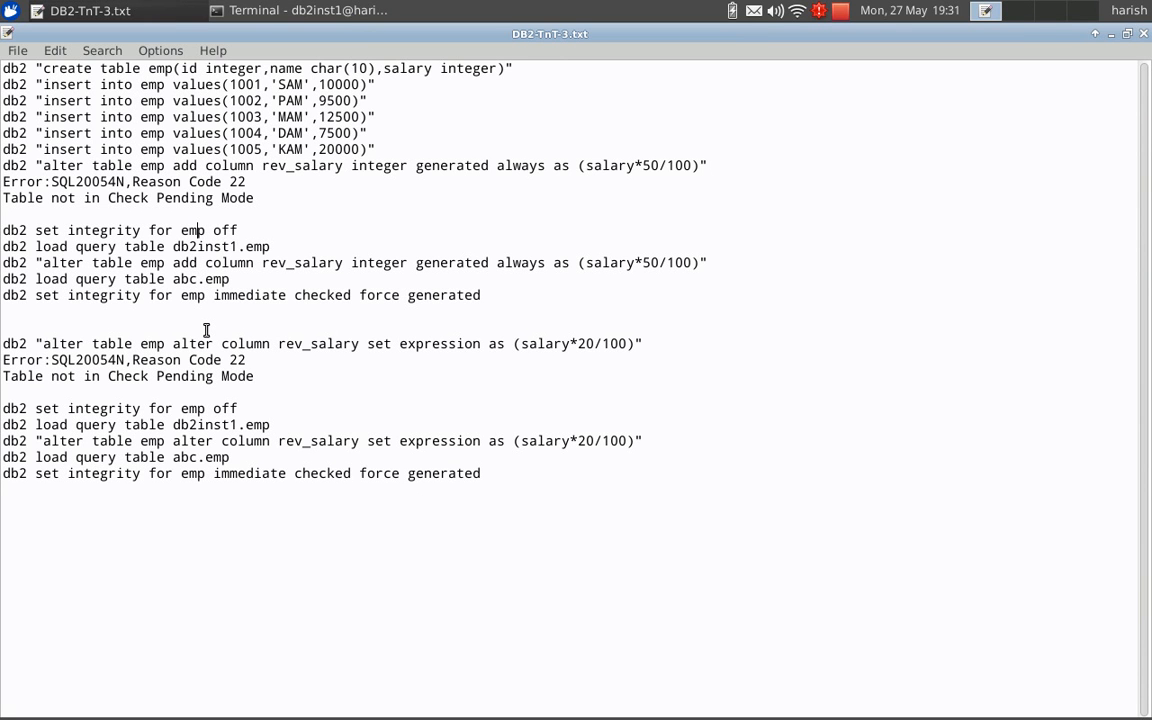
Turn integrity off for emp and check its state with db2 load query table db2inst1.emp.
triple_click(118, 230)
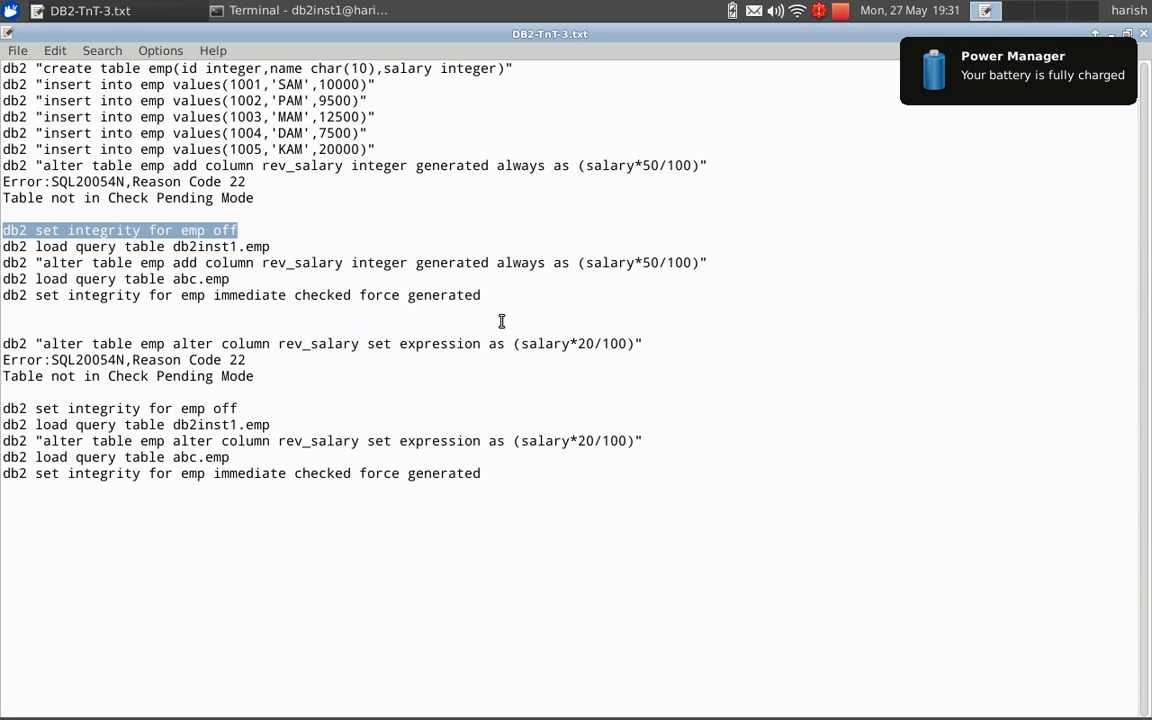
mouse_move(893, 239)
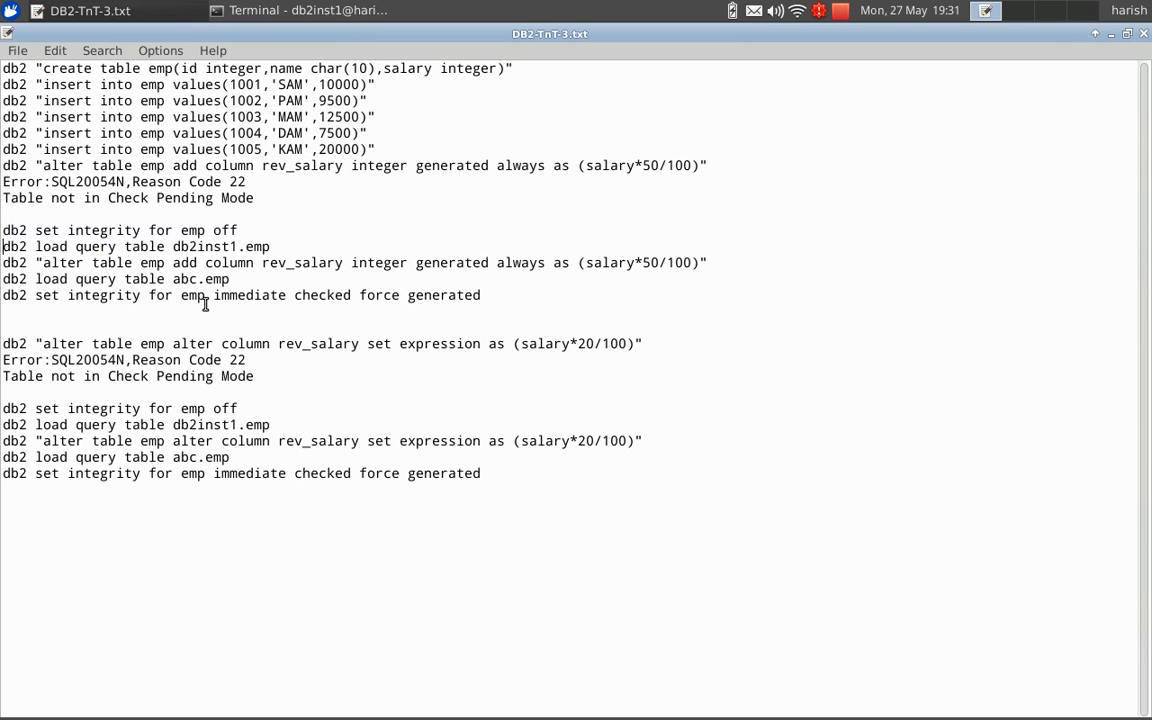
triple_click(135, 246)
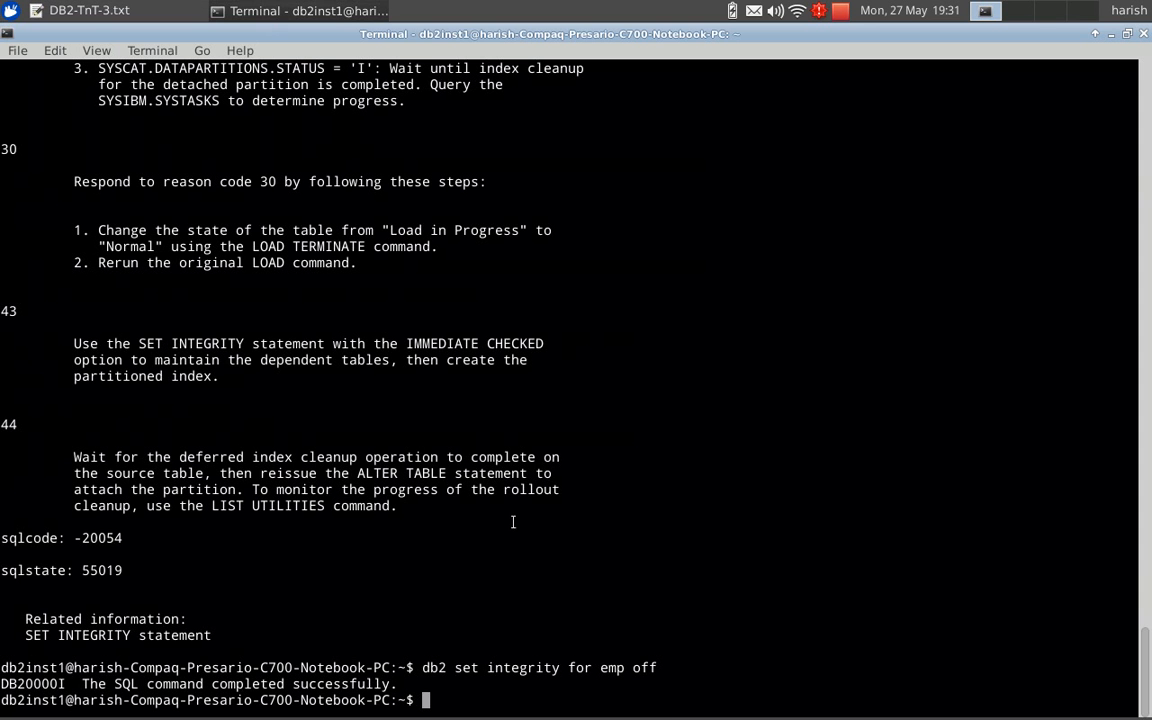
text(db2 load query table db2inst1.emp)
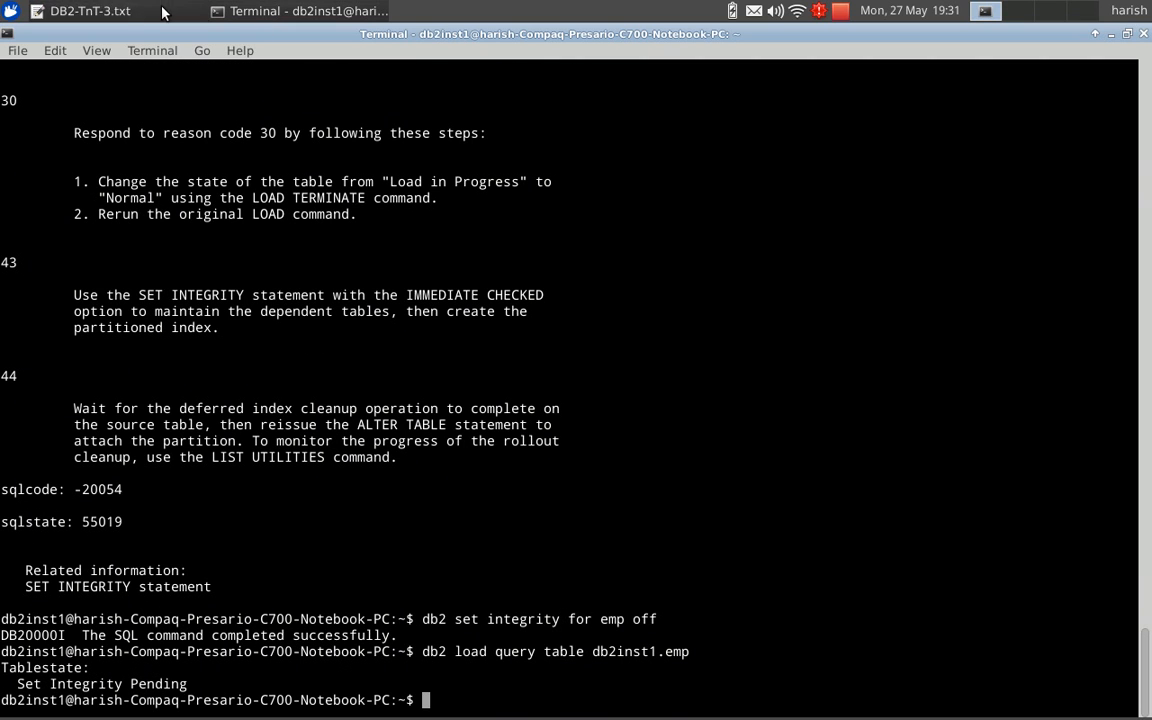
Add the rev_salary integer column generated always as salary*50/100 to emp.
click(75, 11)
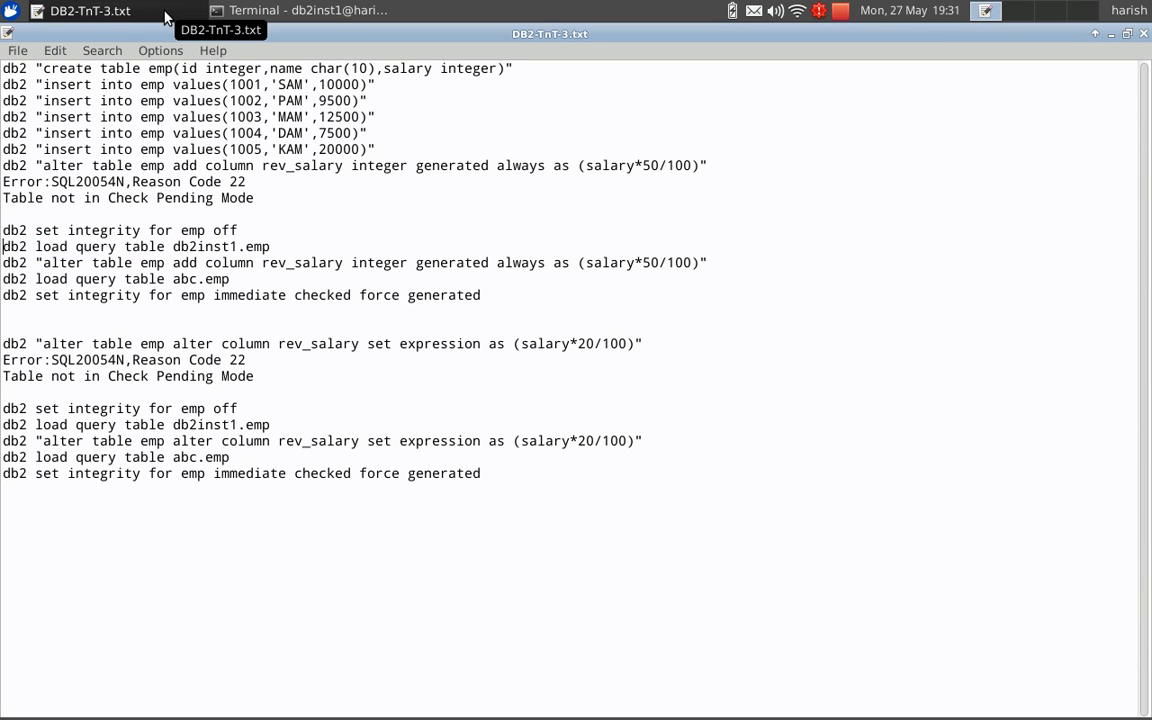
triple_click(350, 262)
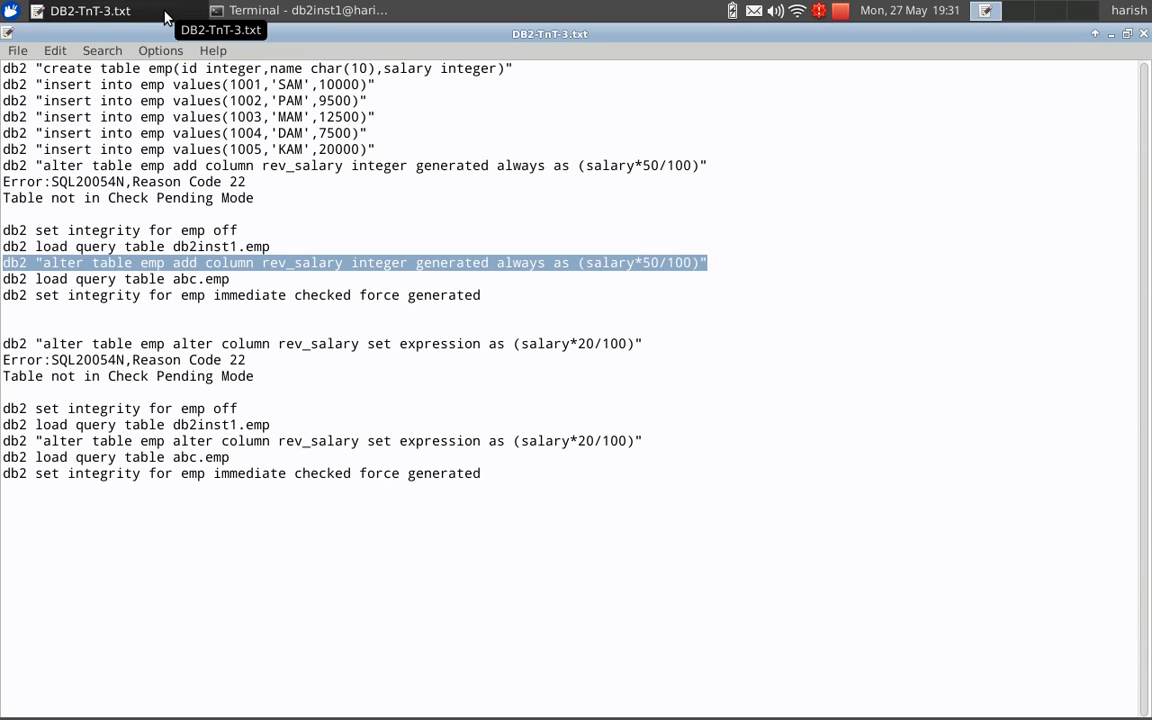
mouse_move(270, 14)
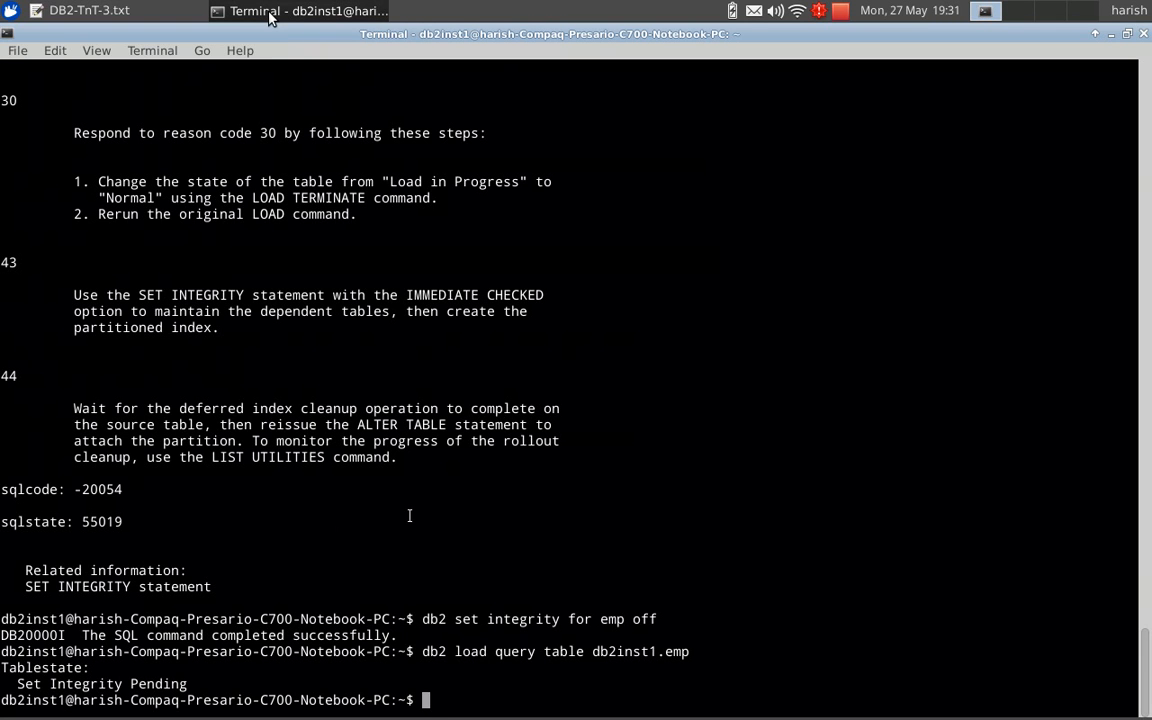
text(db2 "alter table emp add column rev_salary integer generated always as (salary*50/100)")
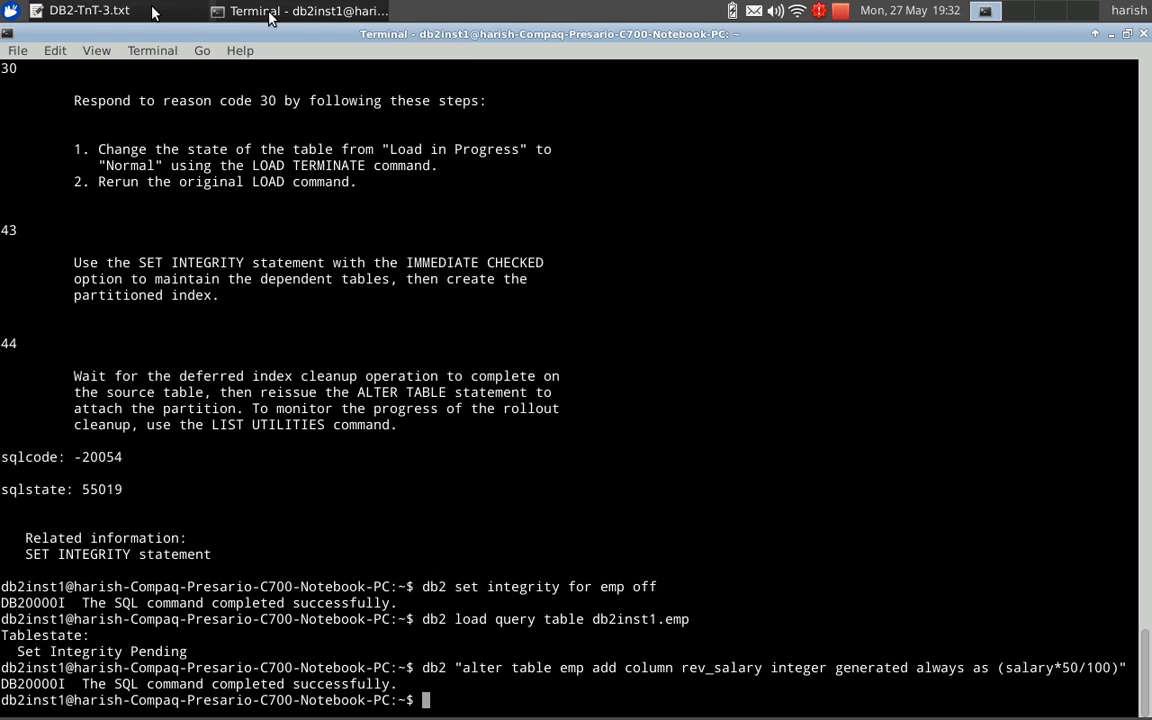
Select the load query command for abc.emp in the notes.
click(75, 11)
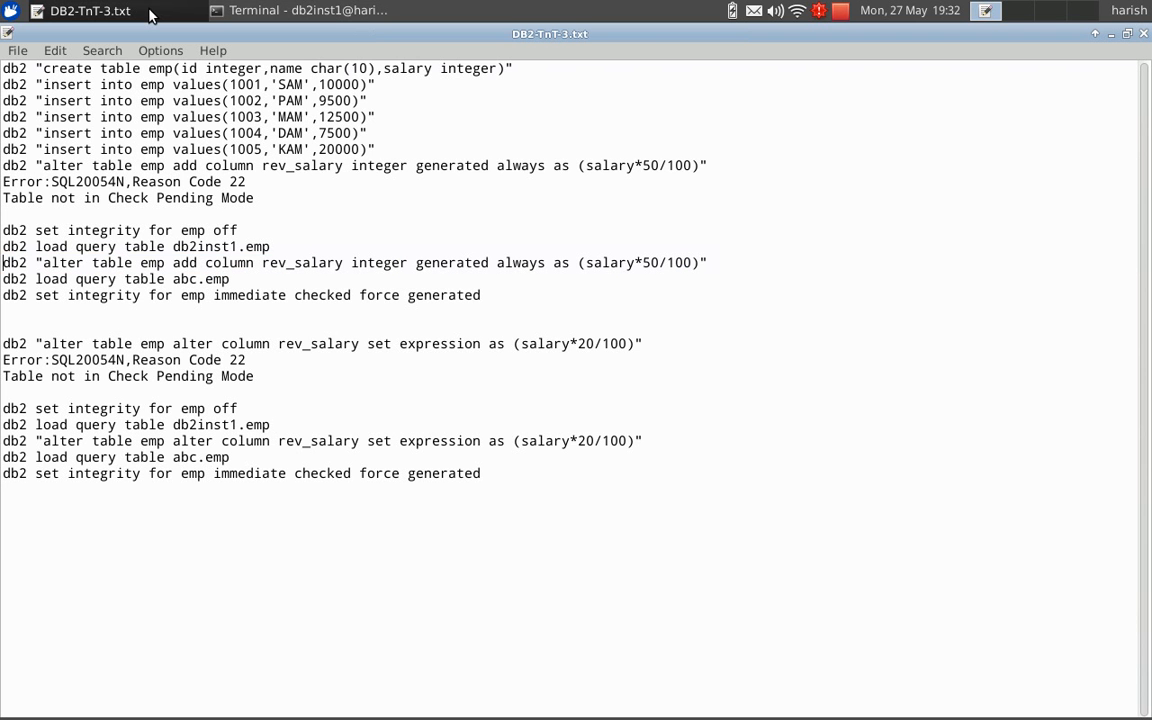
triple_click(114, 279)
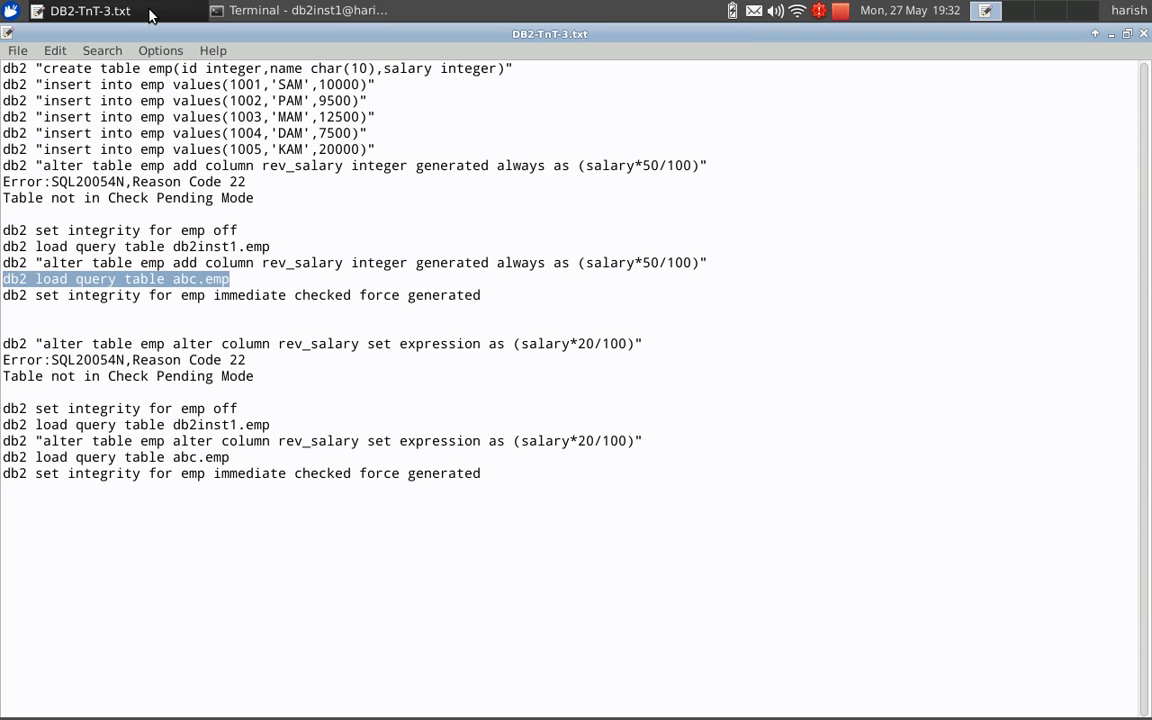
click(300, 11)
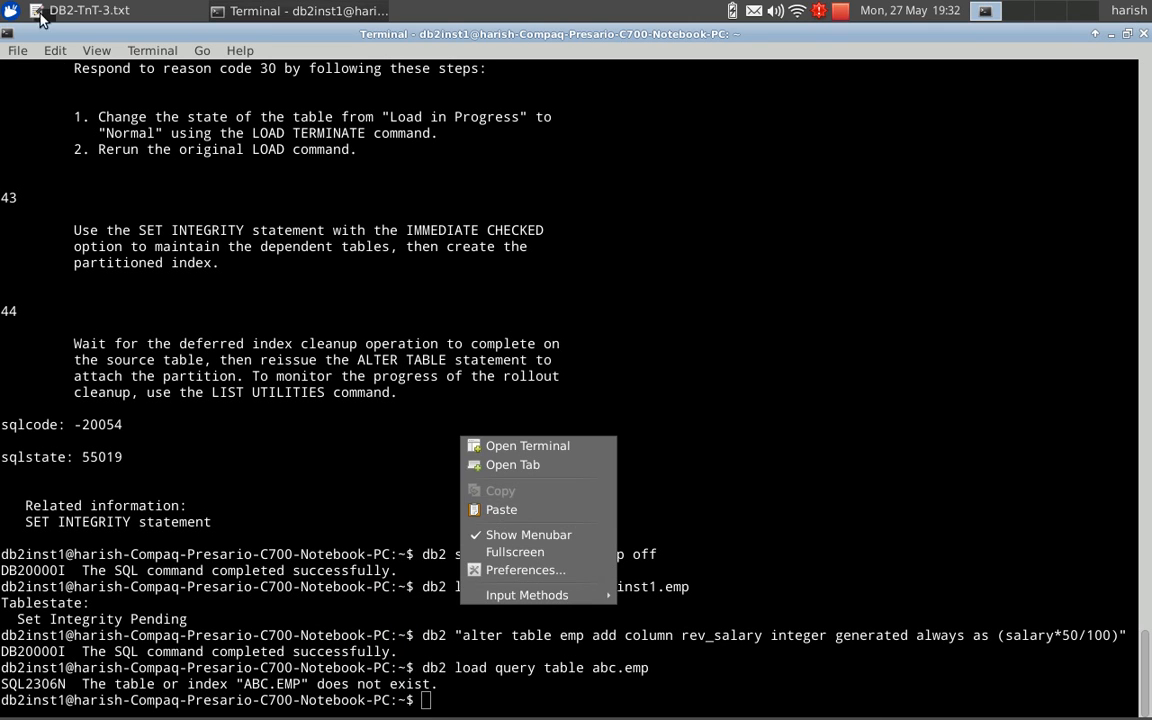
Drop the abc schema from the state query and run db2 load query table emp.
click(80, 11)
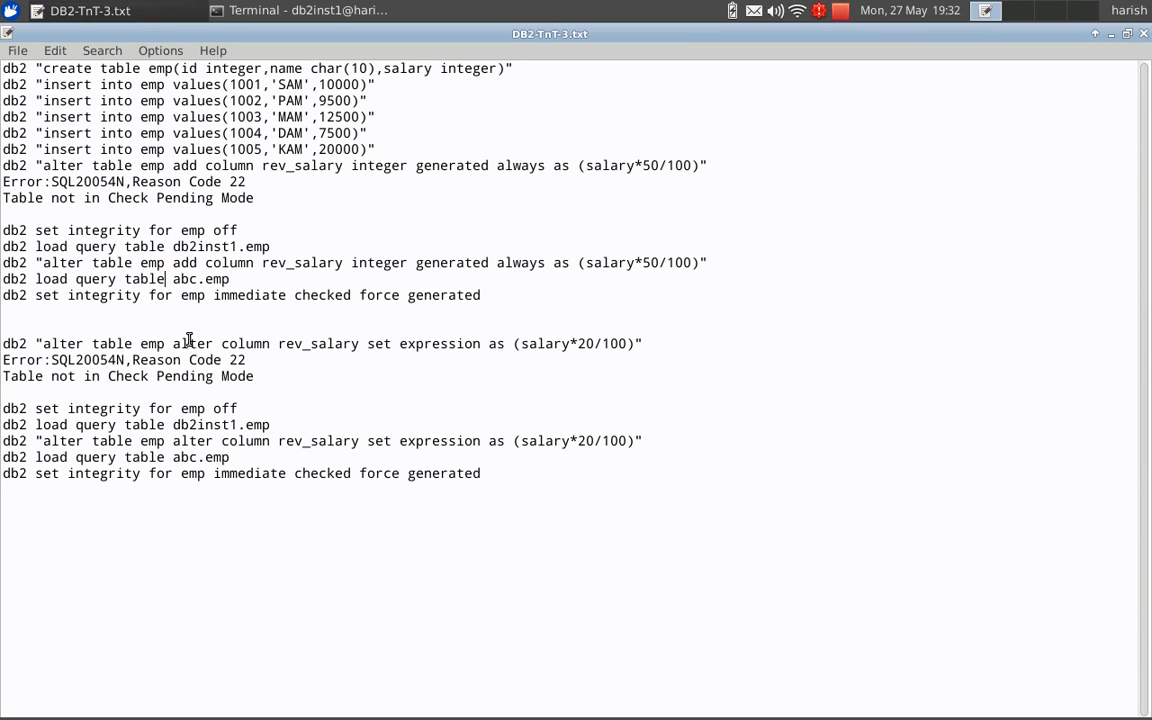
double_click(178, 279)
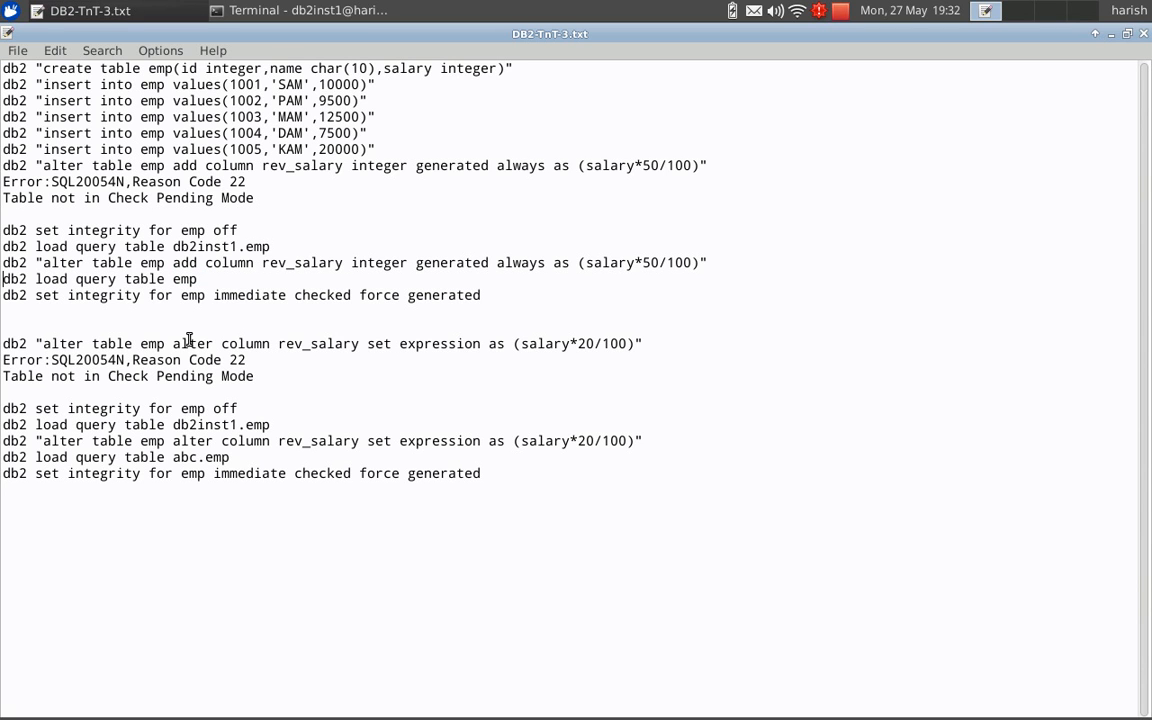
triple_click(100, 279)
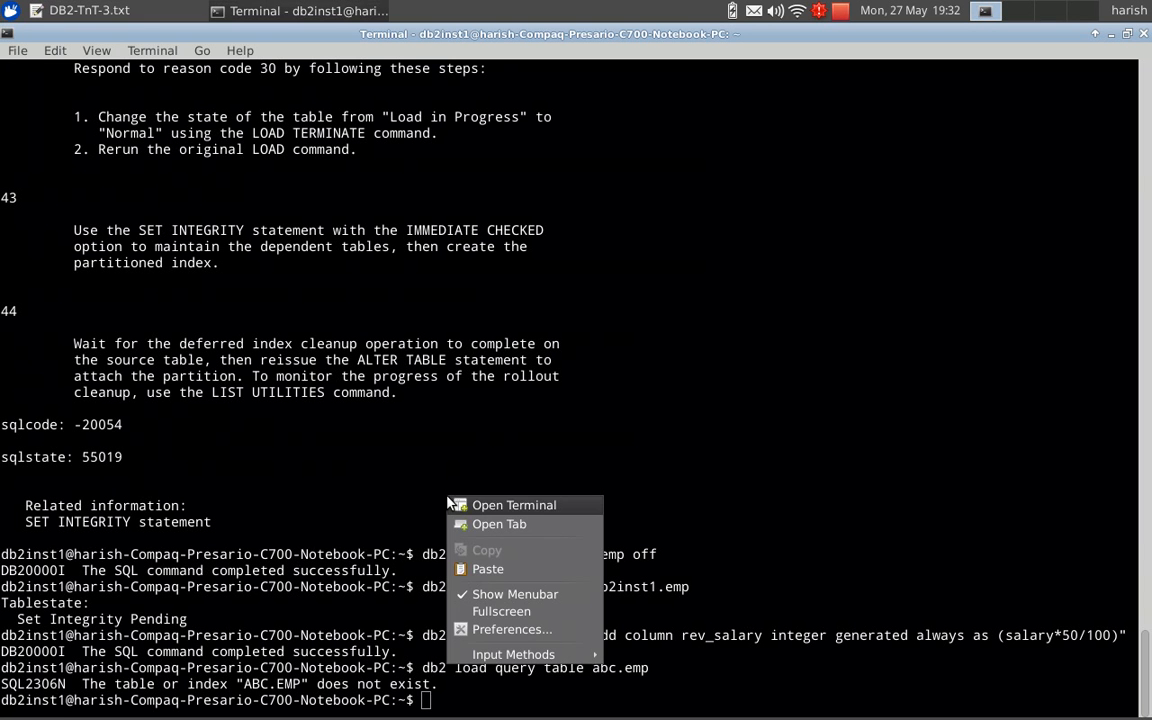
text(db2 load query table emp)
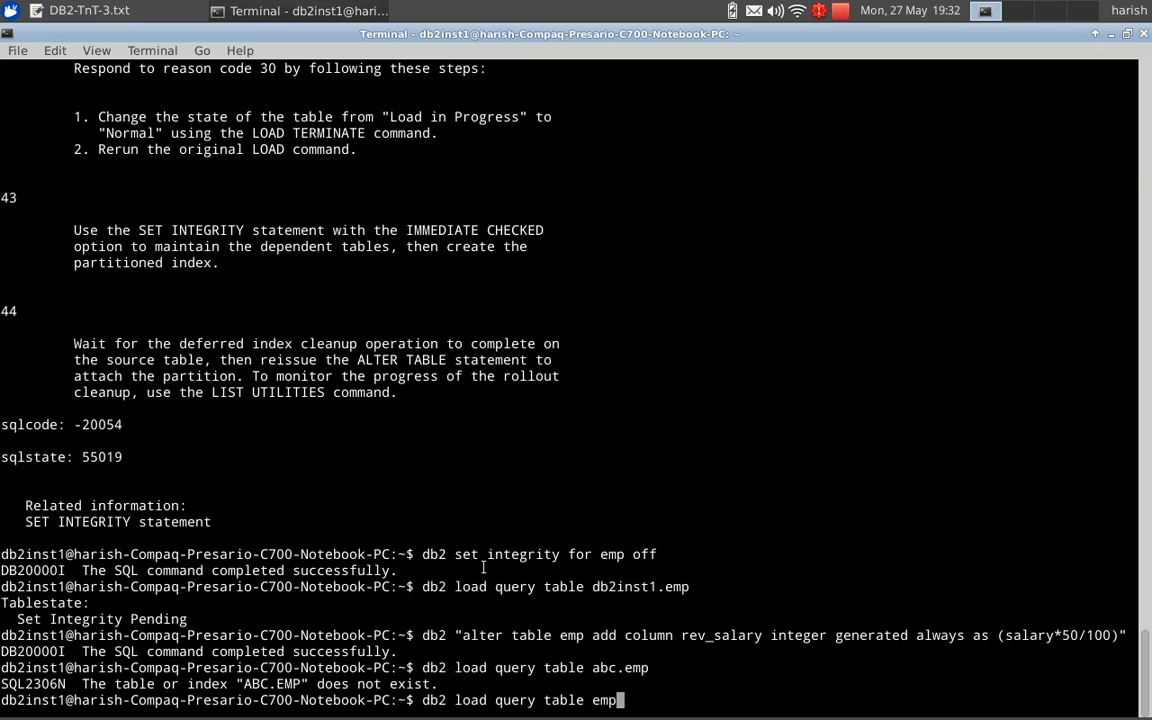
key(Return)
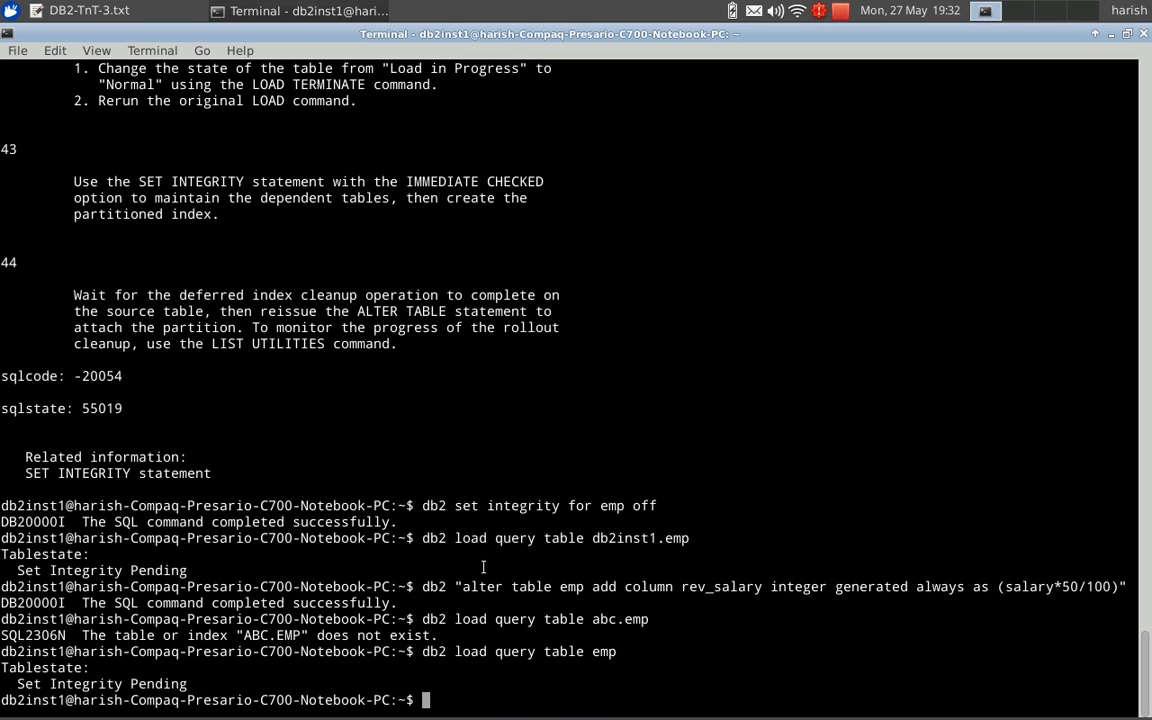
Run set integrity for emp immediate checked force generated.
click(88, 10)
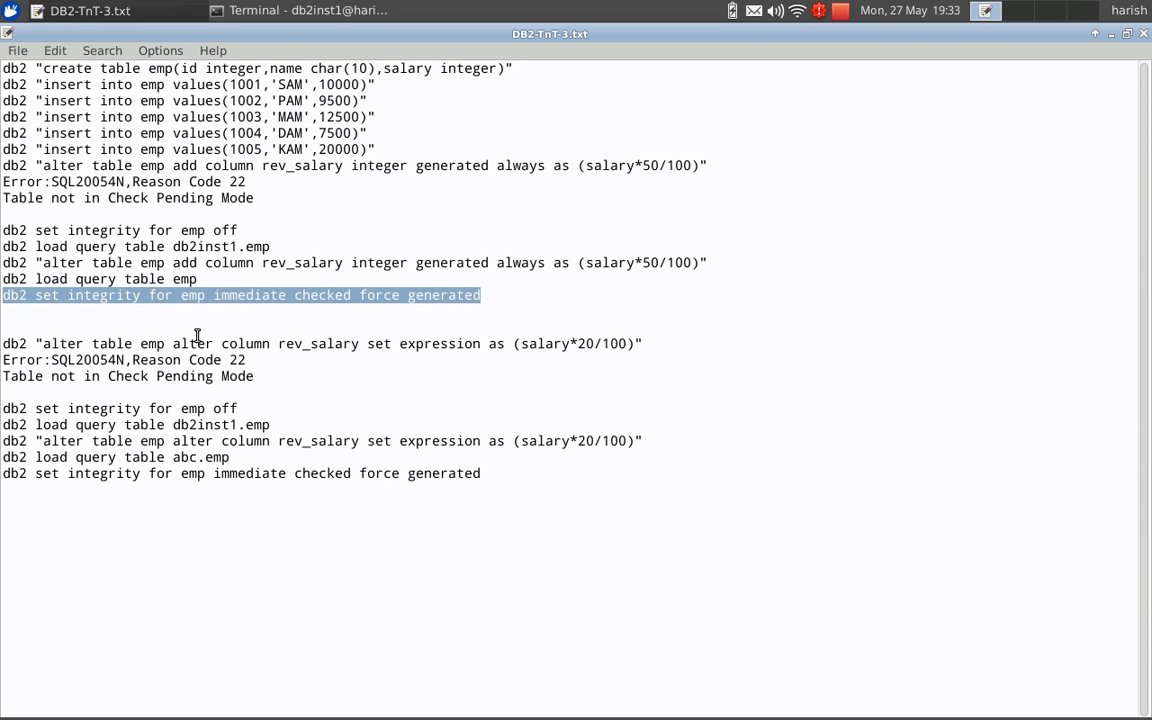
mouse_move(365, 300)
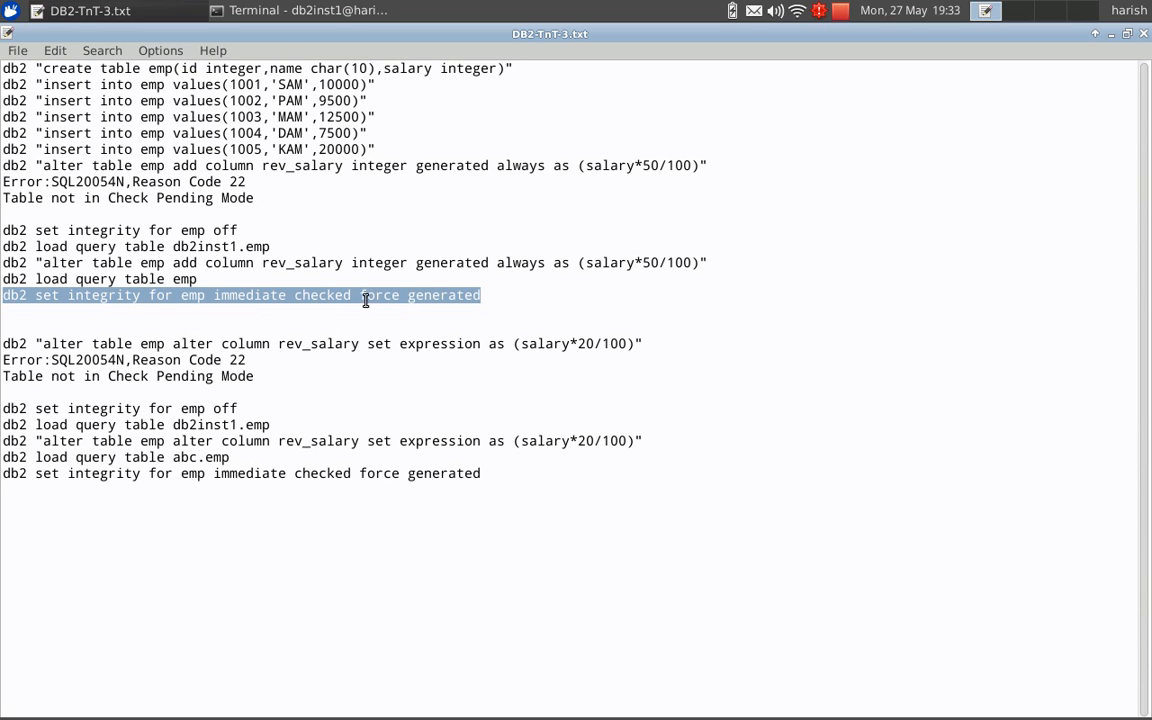
mouse_move(250, 295)
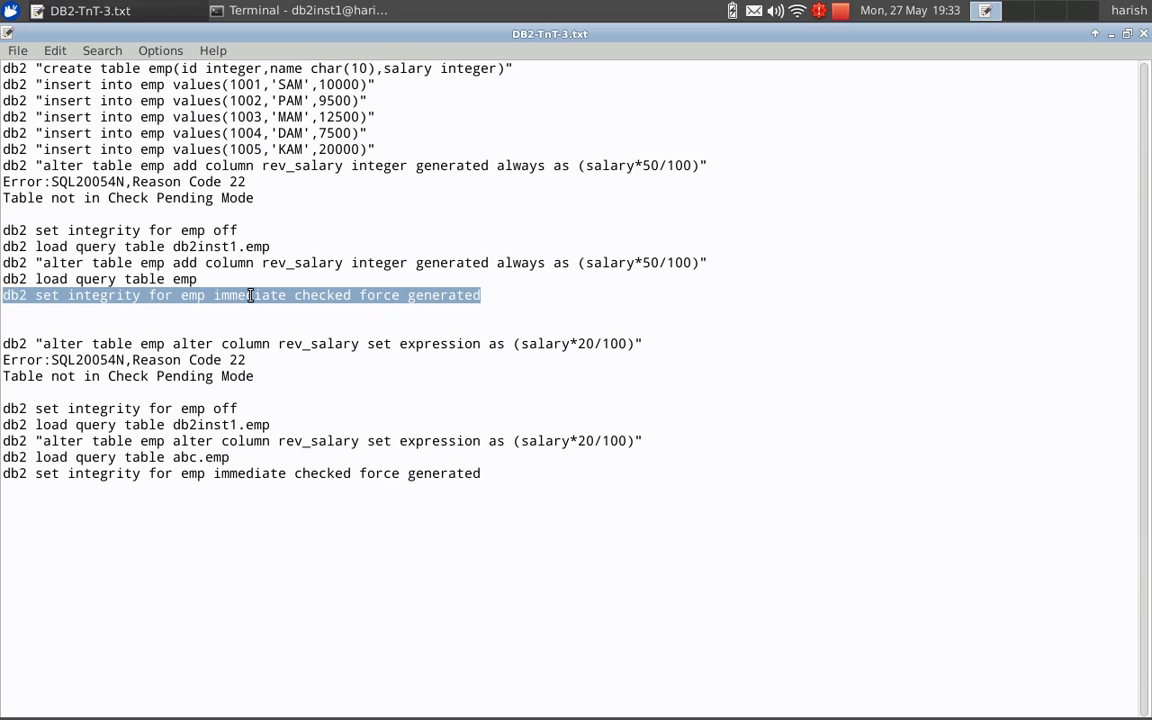
mouse_move(404, 298)
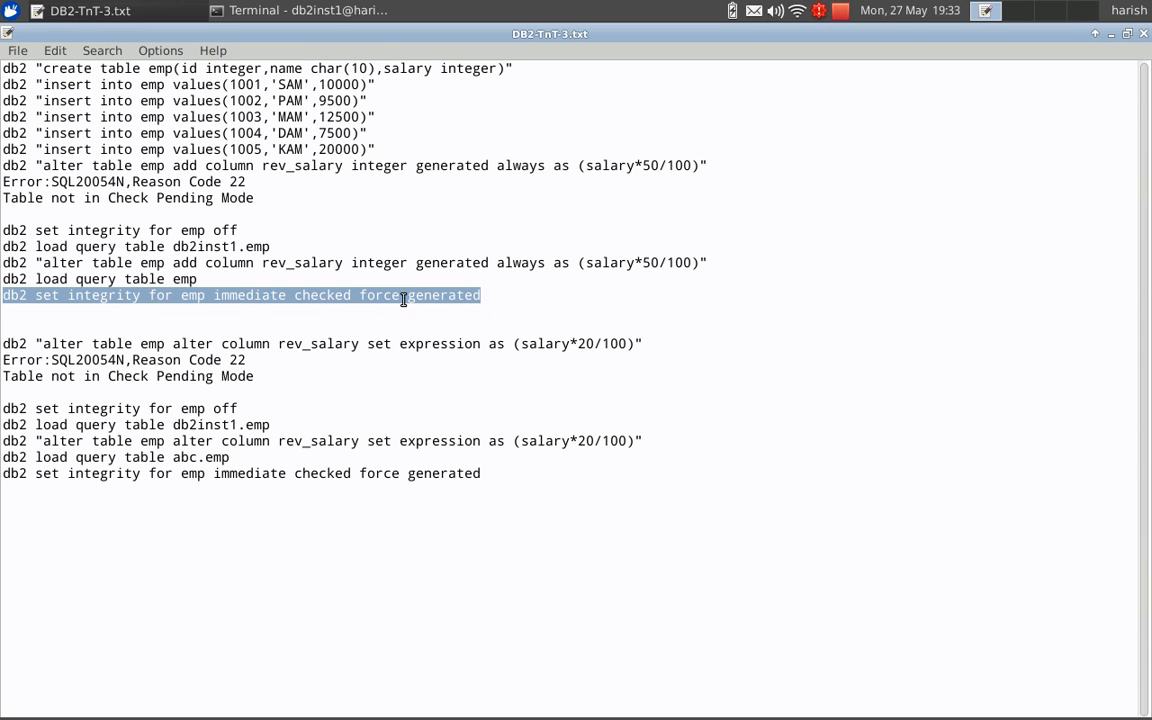
mouse_move(430, 303)
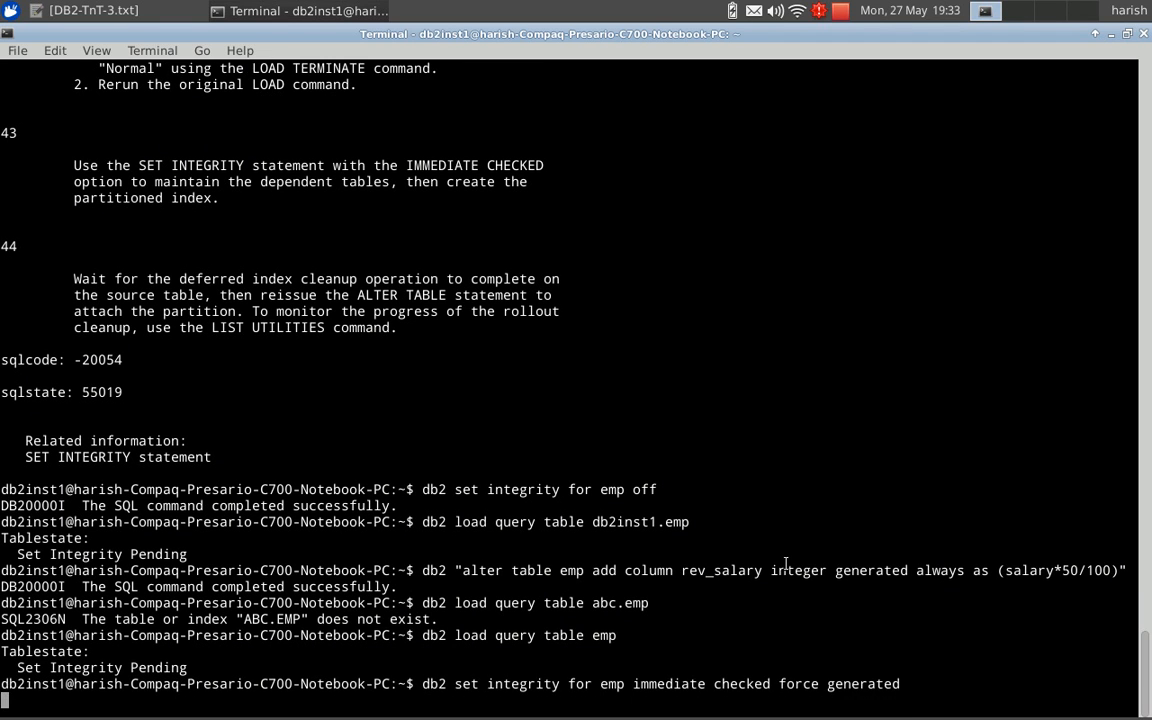
key(Return)
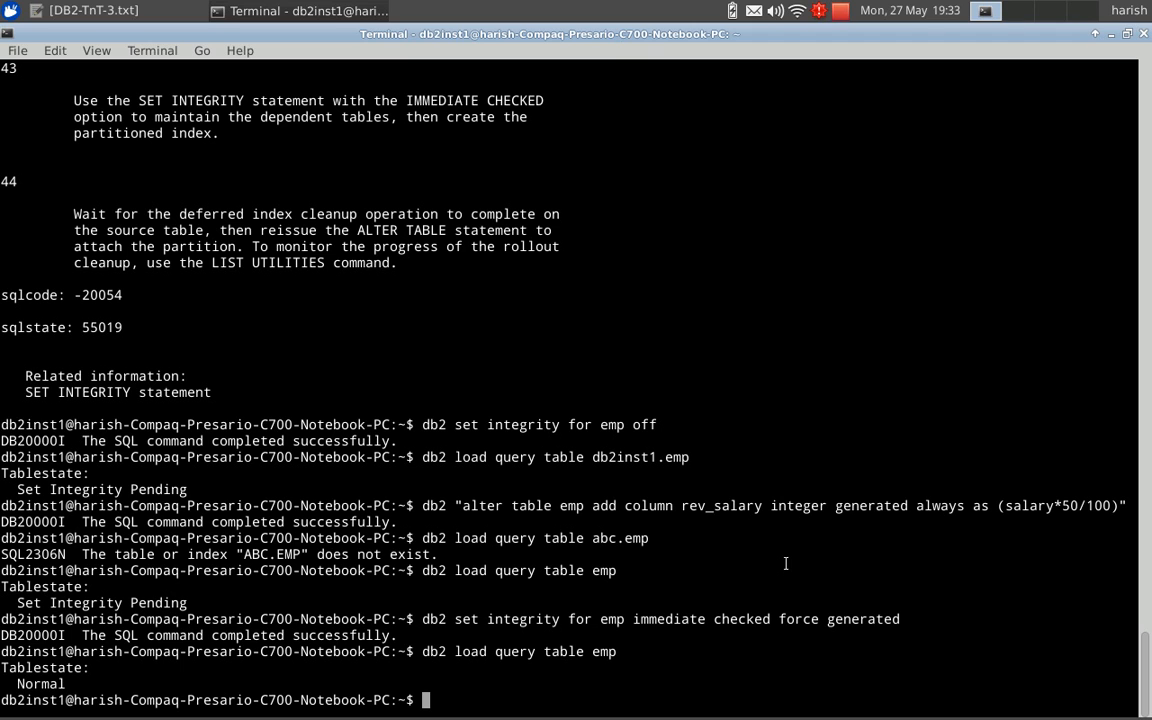
text(db2 load query table emp)
text(db2 "select * from emp")
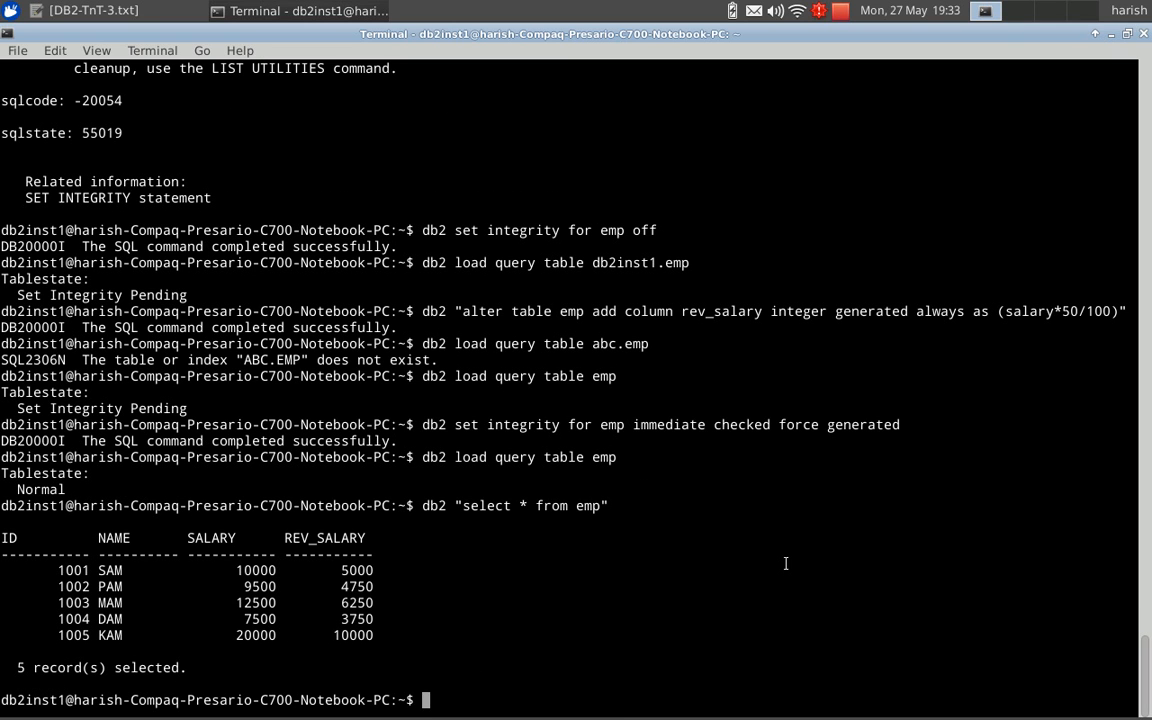
mouse_move(221, 589)
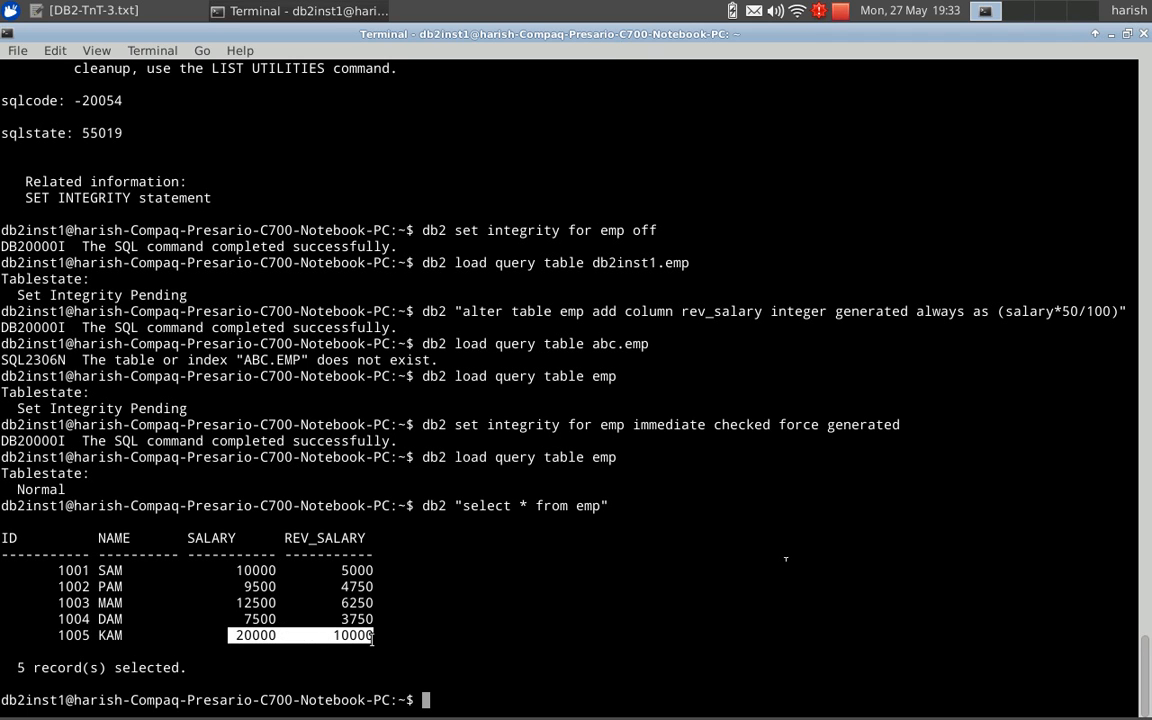
mouse_move(486, 640)
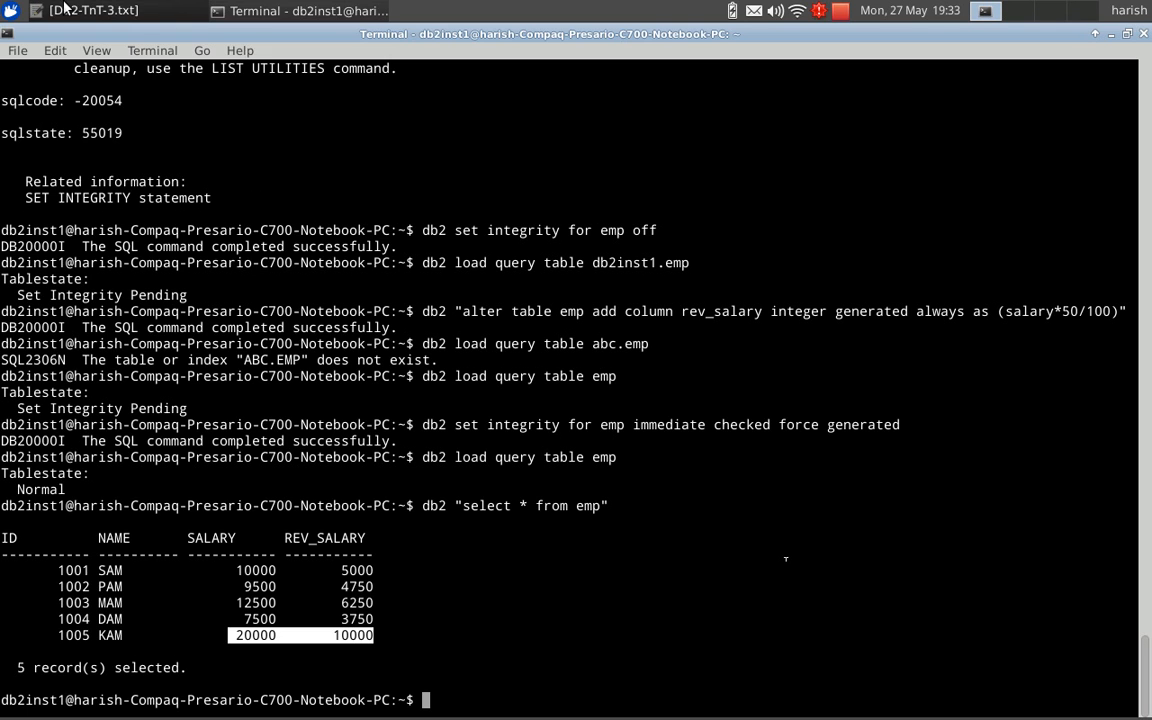
Run the alter command setting rev_salary to salary*20/100; DB2 rejects it with SQL20054N.
click(75, 10)
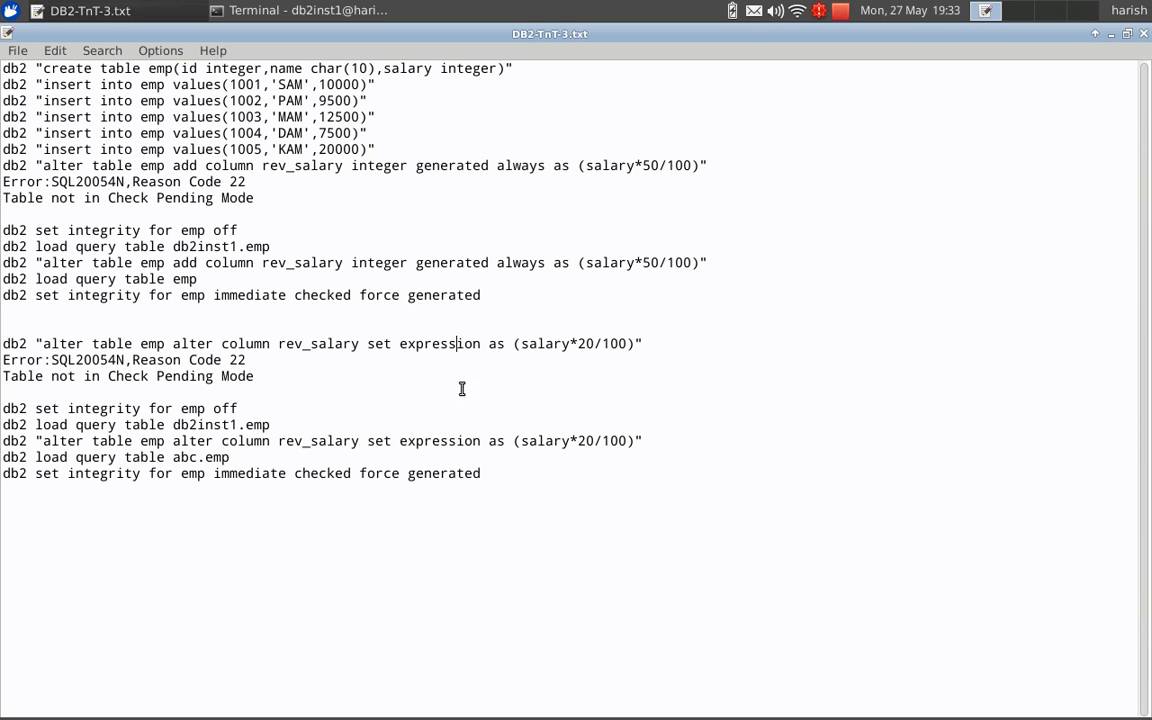
mouse_move(200, 343)
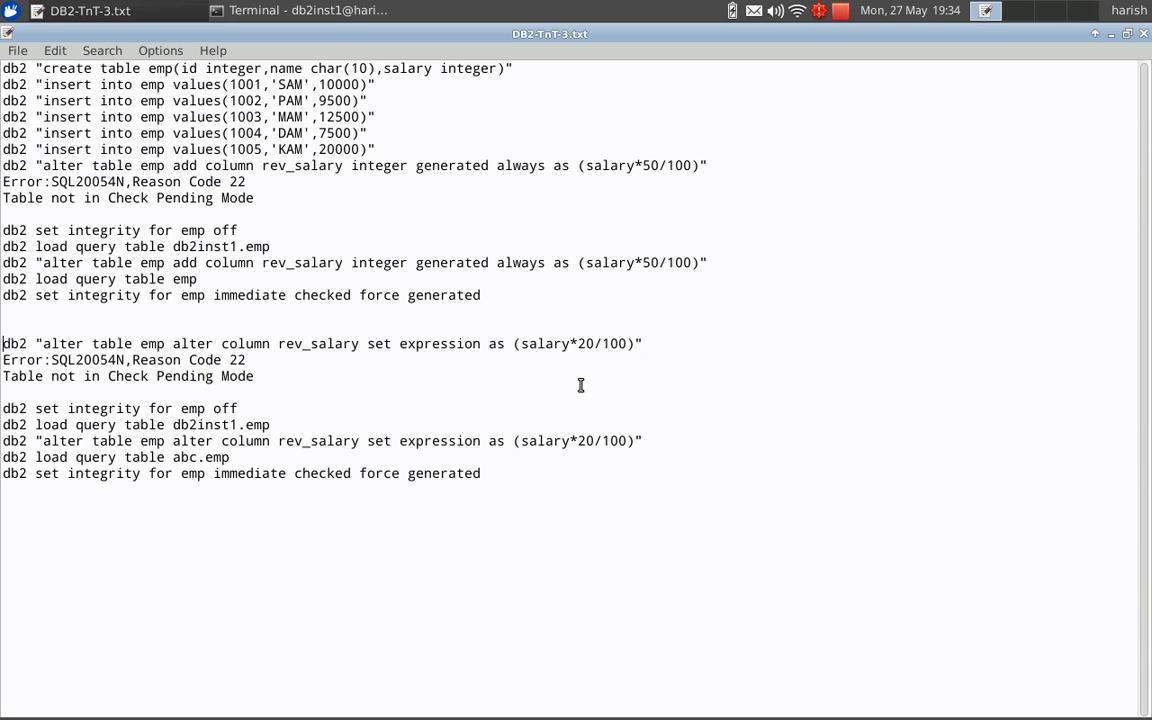
triple_click(320, 343)
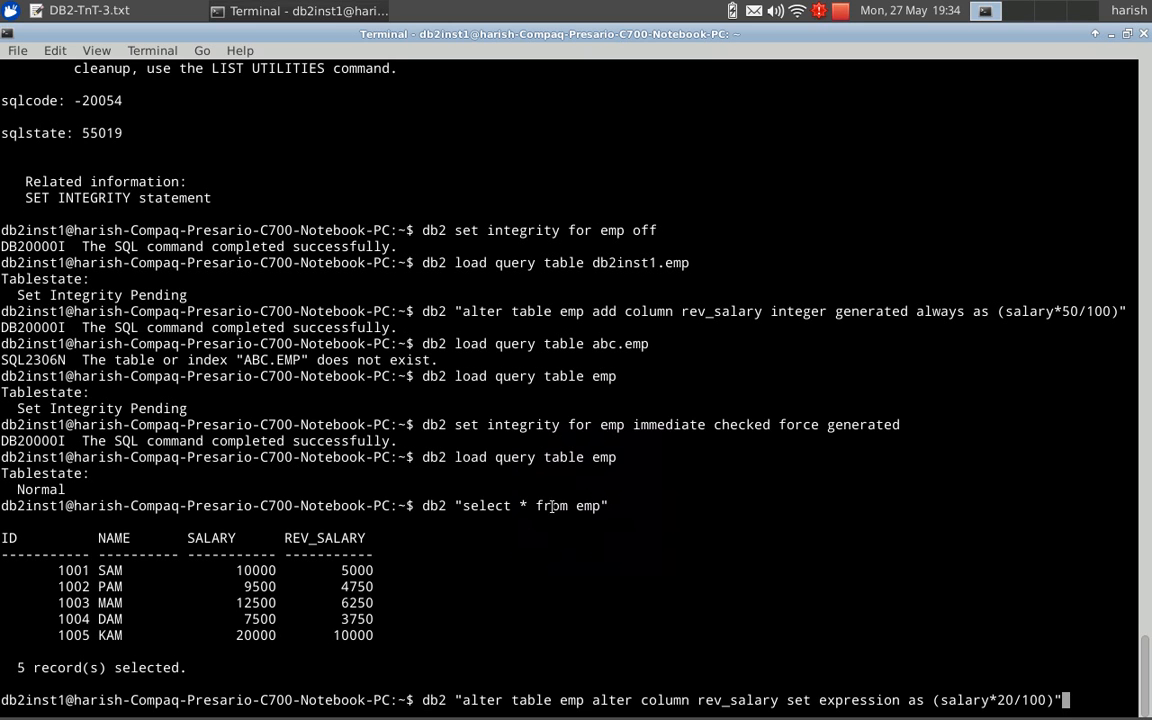
key(Return)
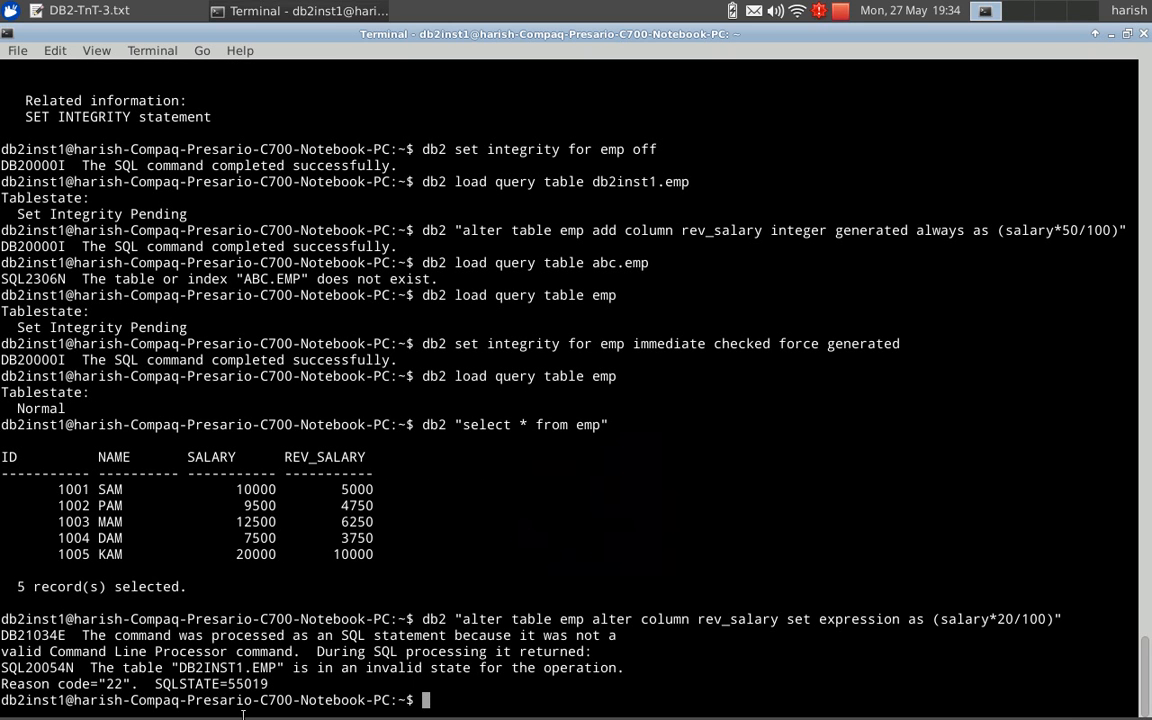
mouse_move(238, 273)
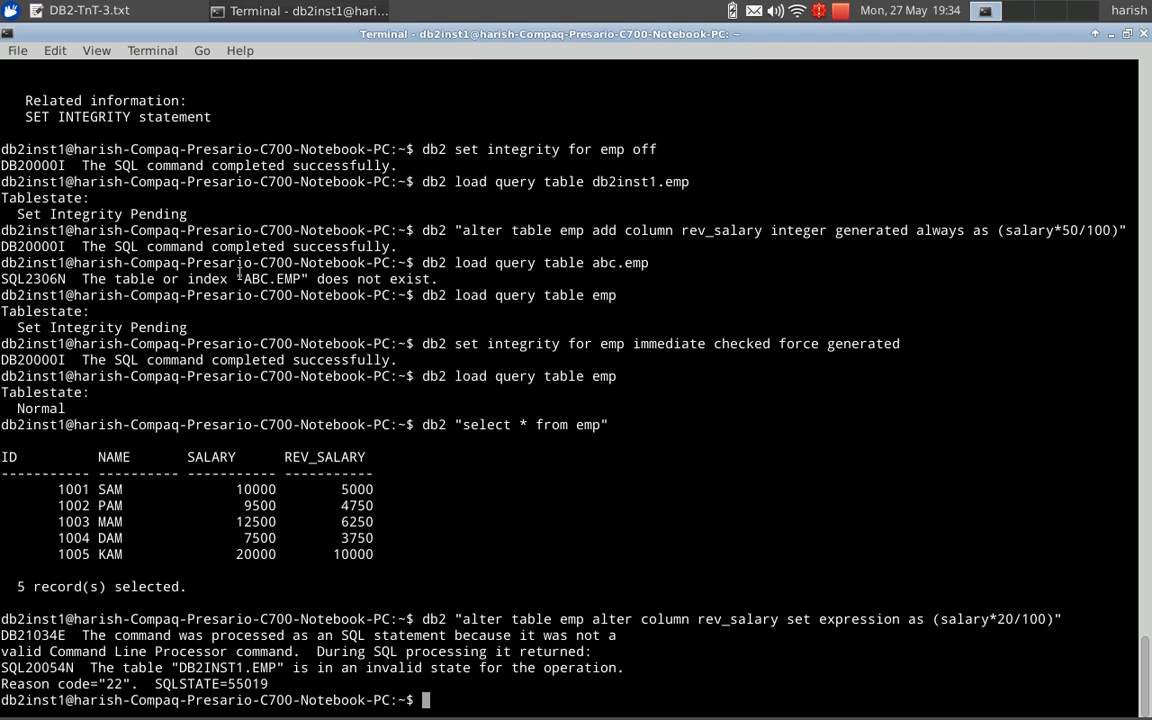
mouse_move(70, 11)
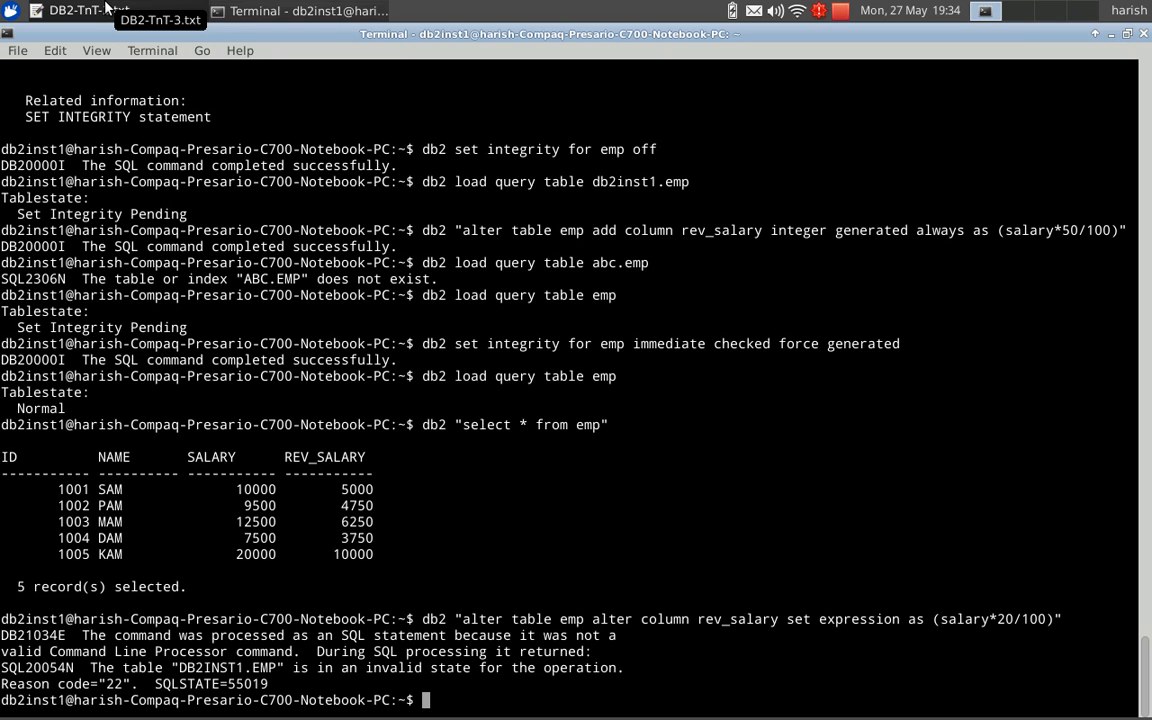
Load query db2inst1.emp from the notes, then grab the rev_salary salary*20/100 alter command.
click(75, 10)
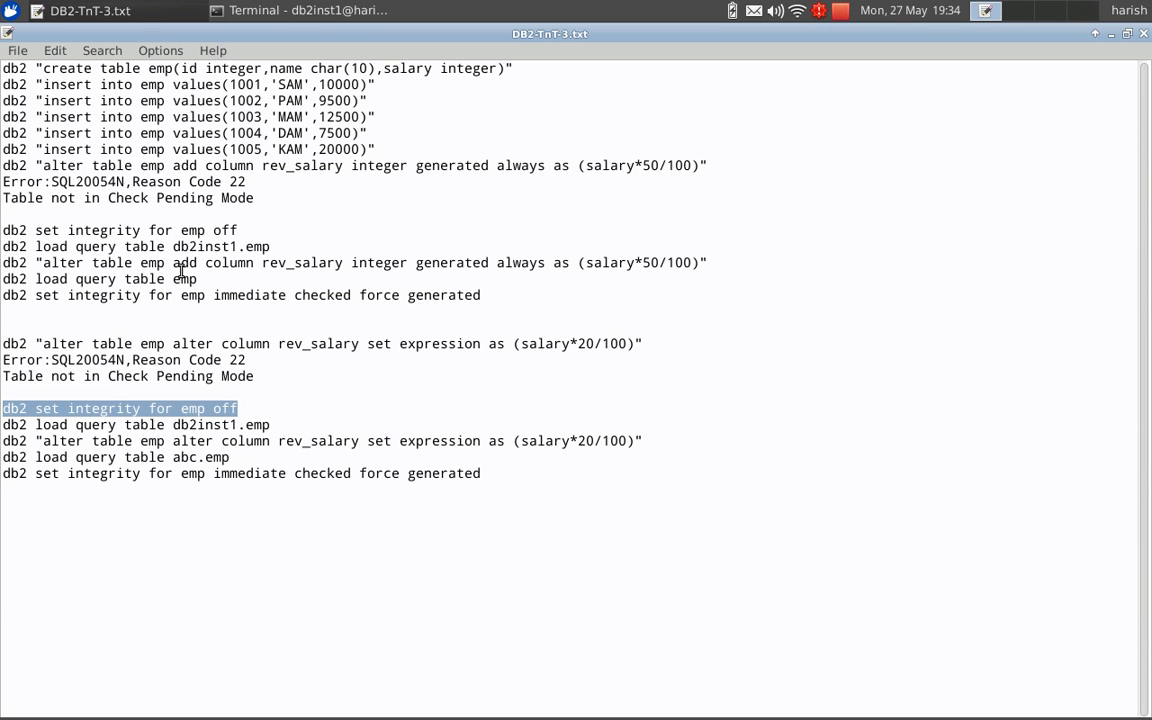
mouse_move(411, 119)
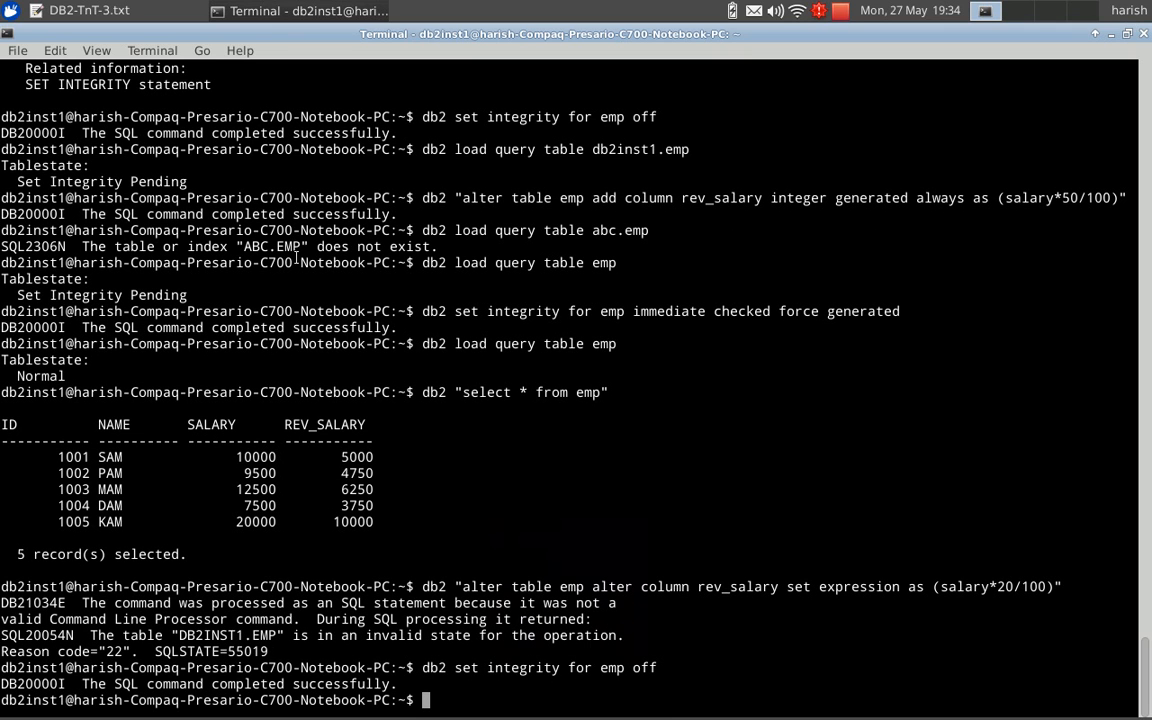
mouse_move(253, 182)
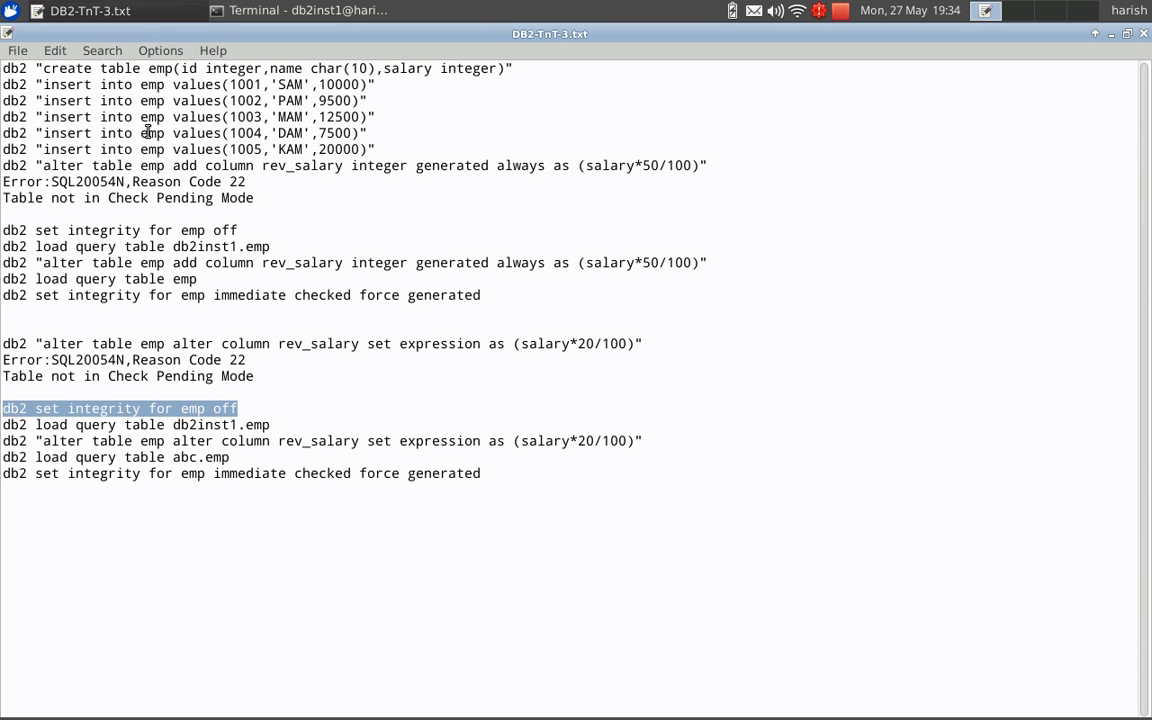
click(100, 424)
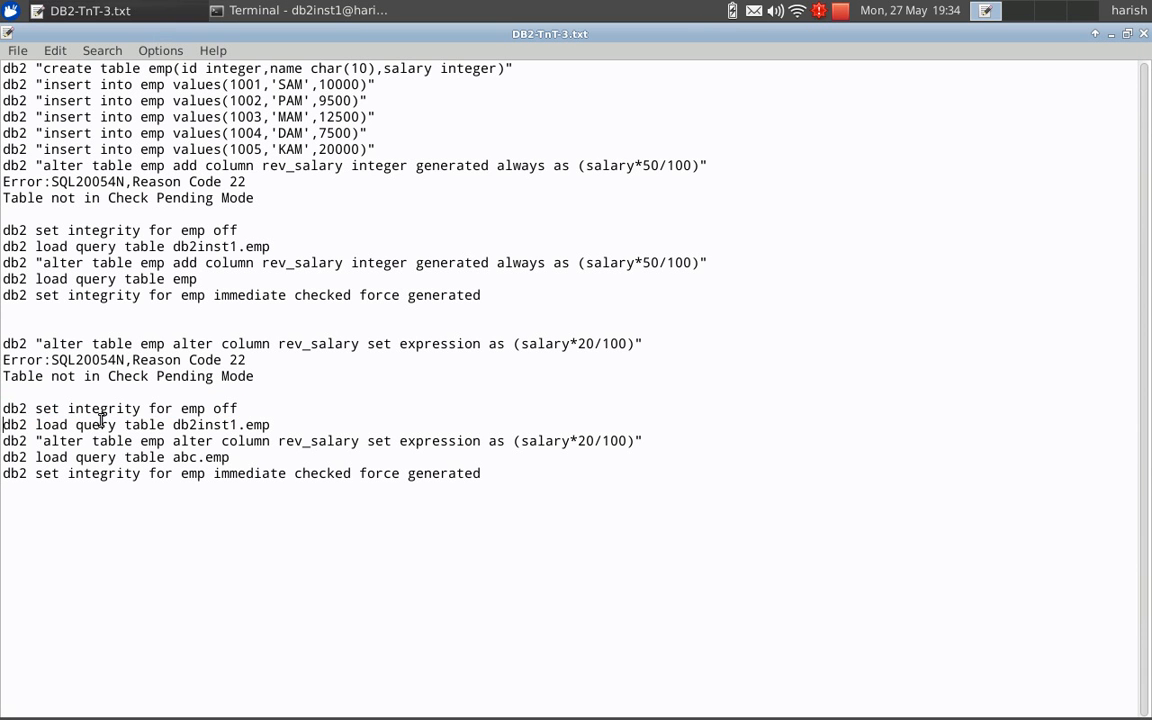
double_click(96, 424)
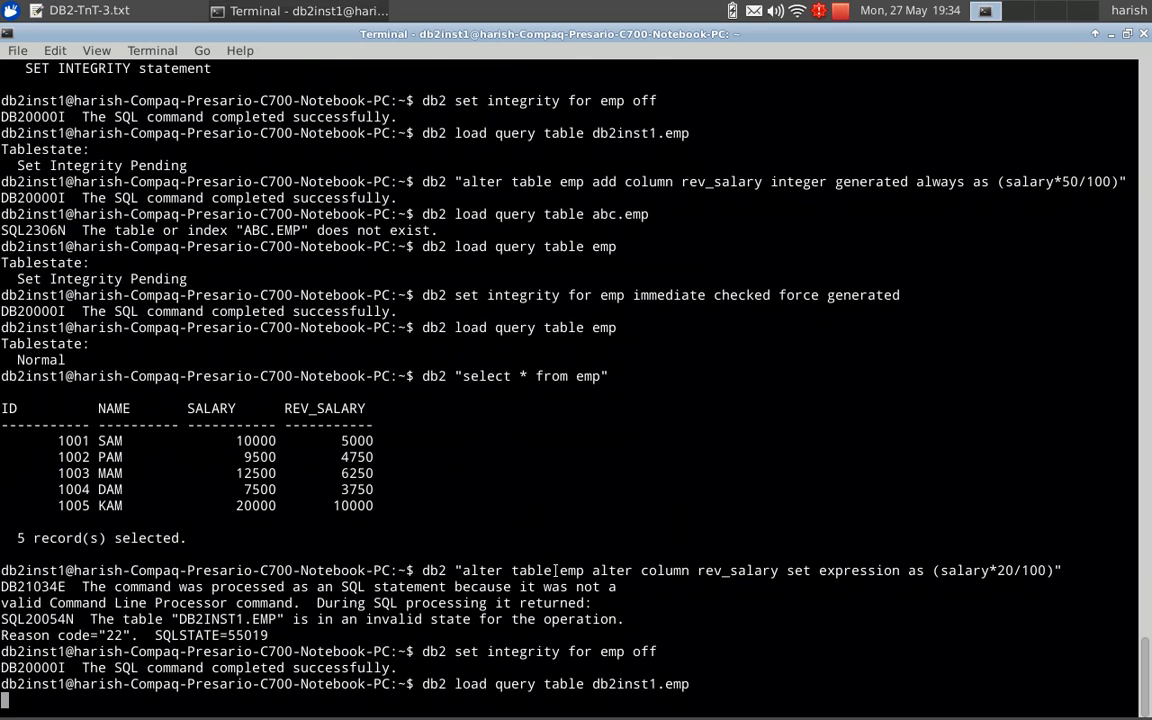
key(Return)
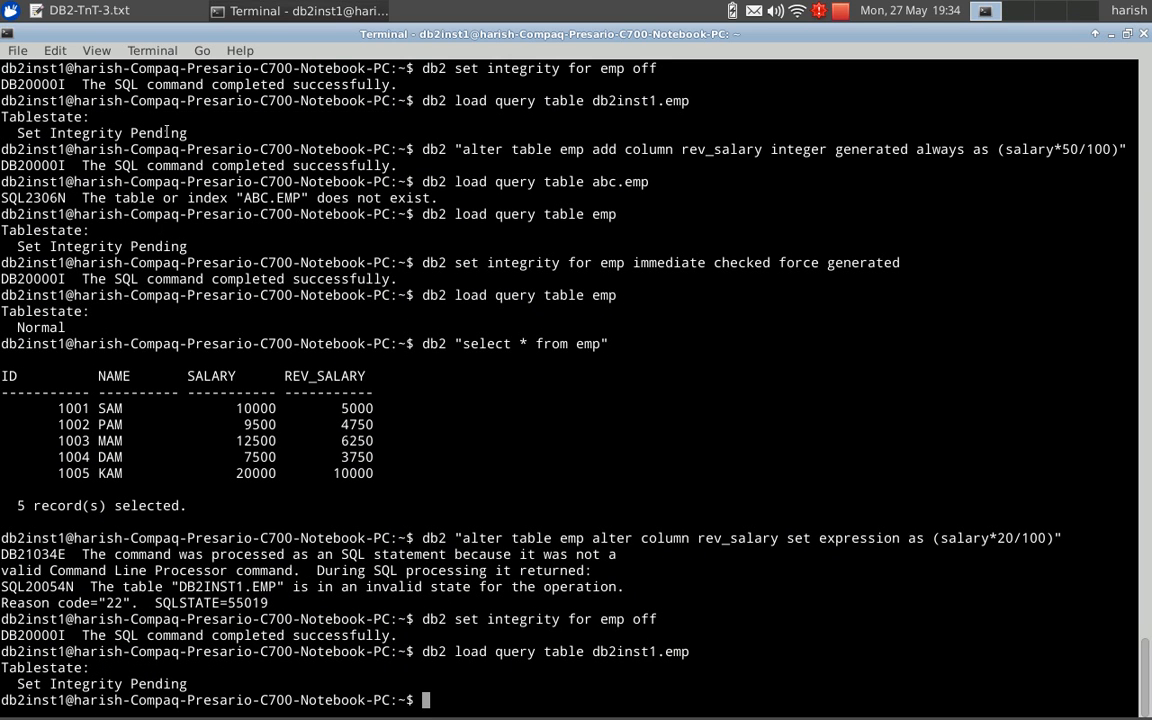
click(88, 11)
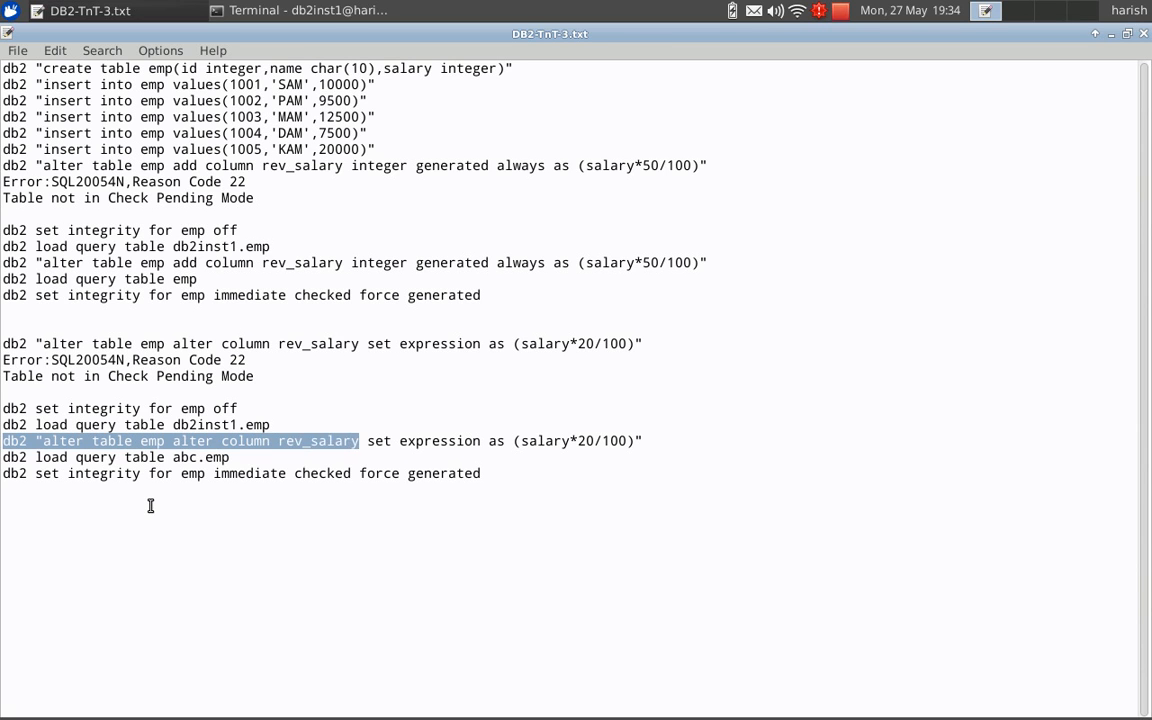
drag(360, 441, 640, 441)
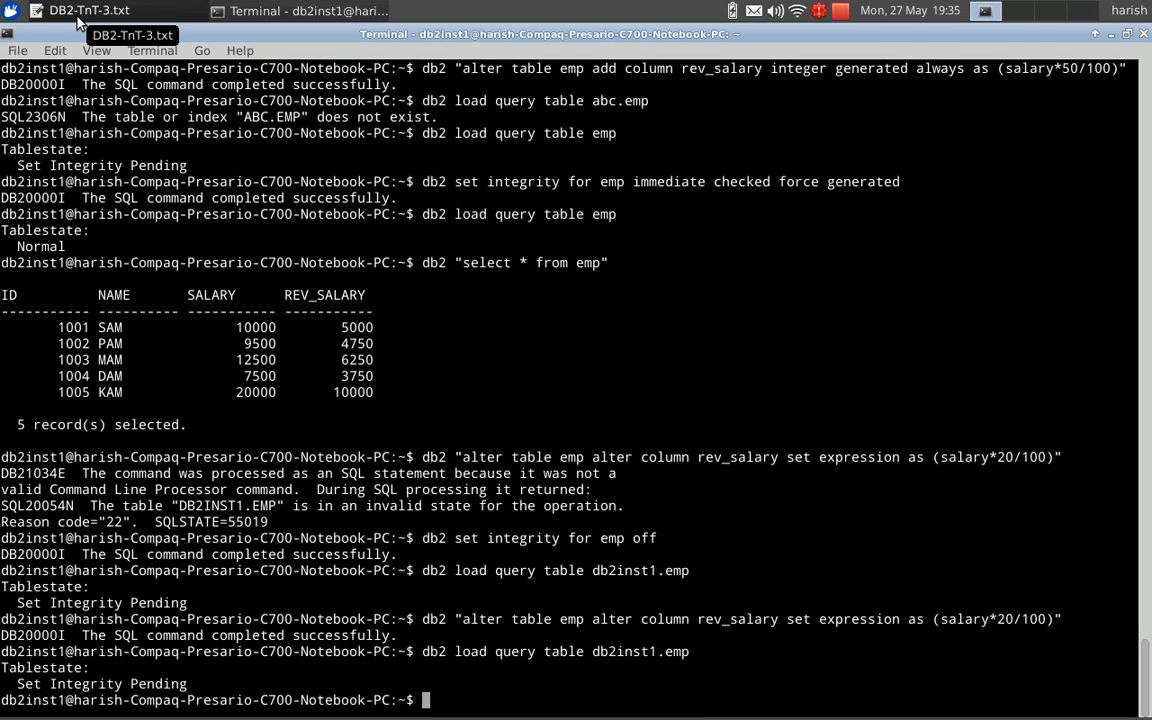
Run load query on db2inst1.emp and 'set integrity for emp immediate checked force generated'.
text(db2 load query table db2inst1.emp)
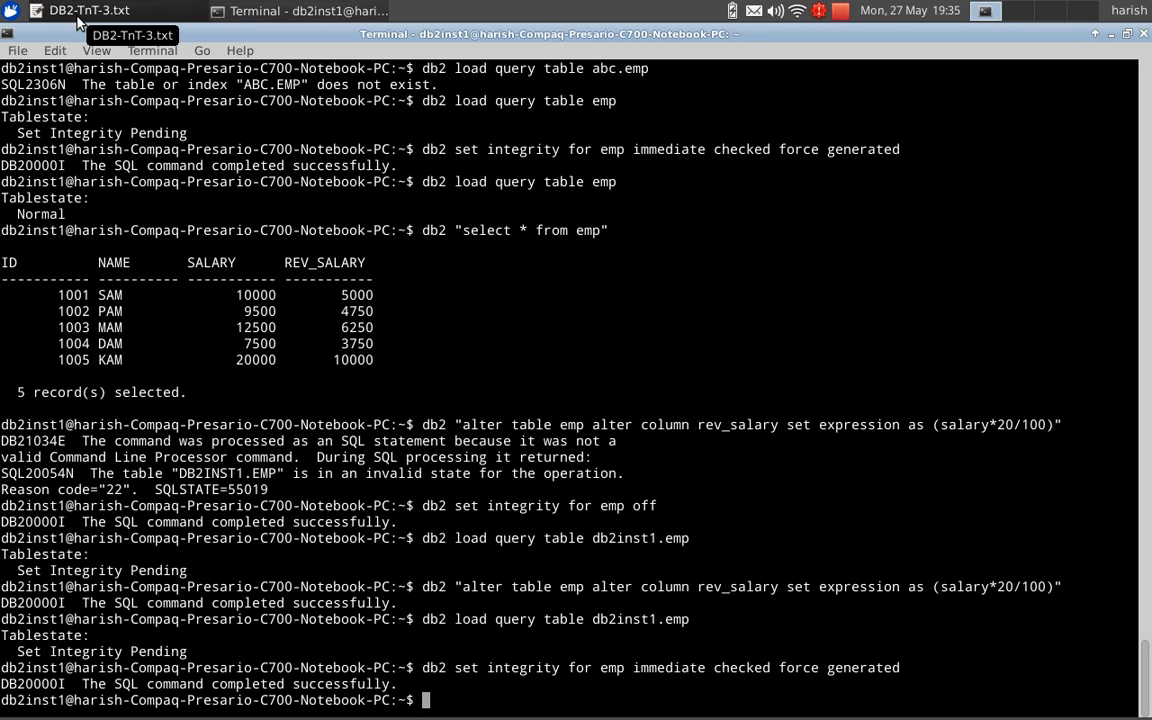
text(load query table db2inst1.emp)
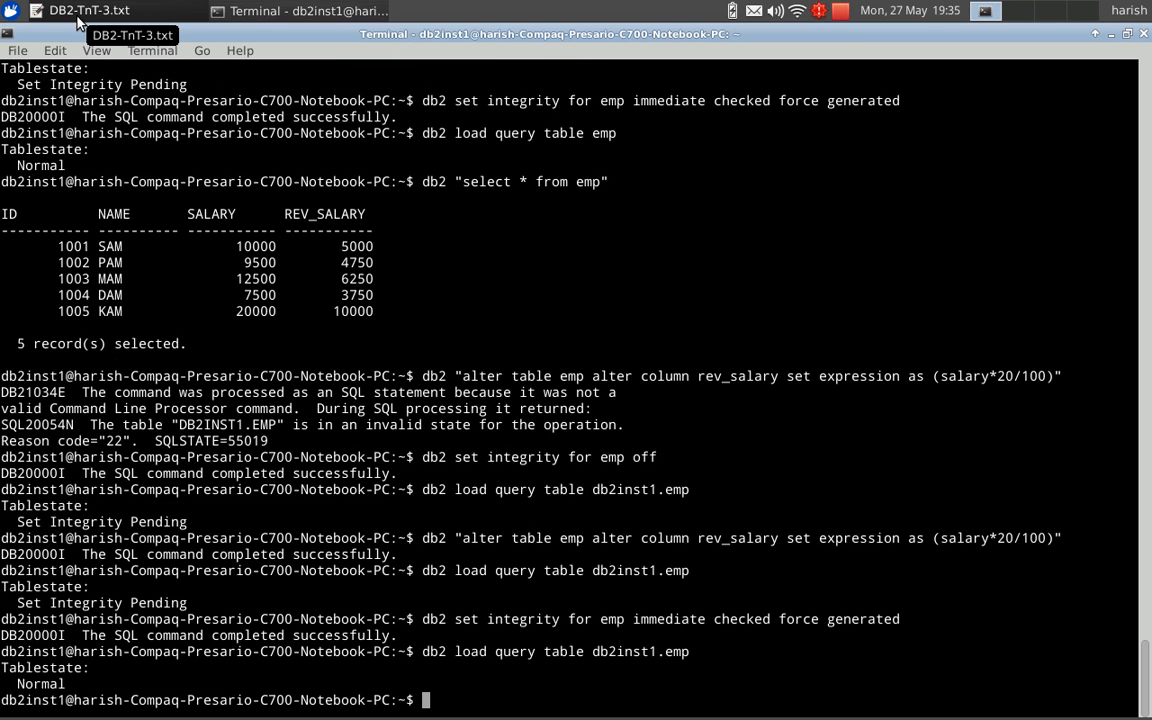
text(db2 set integrity for emp immediate checked force generated)
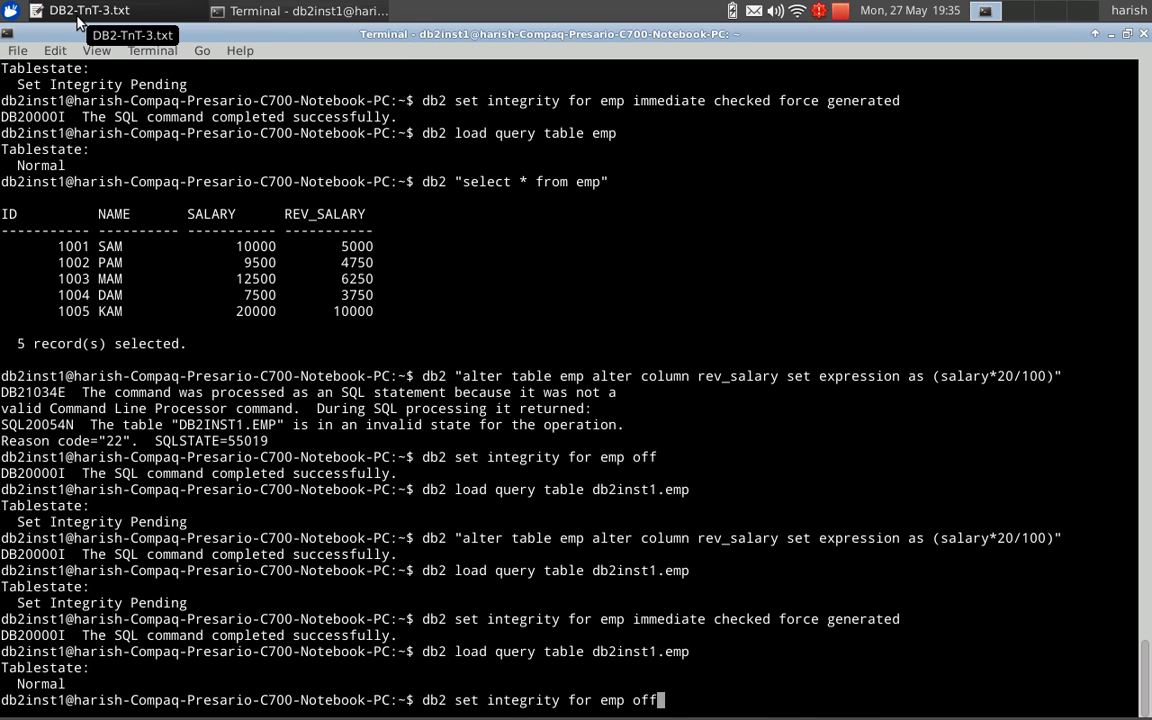
key(Return)
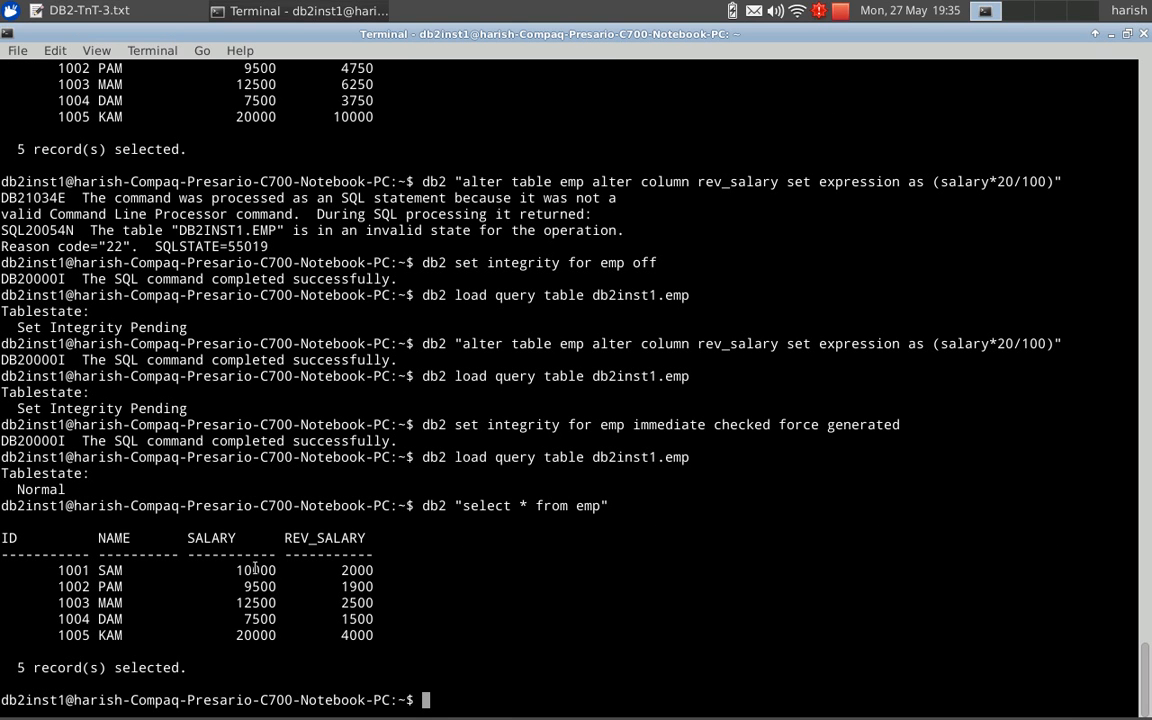
double_click(255, 570)
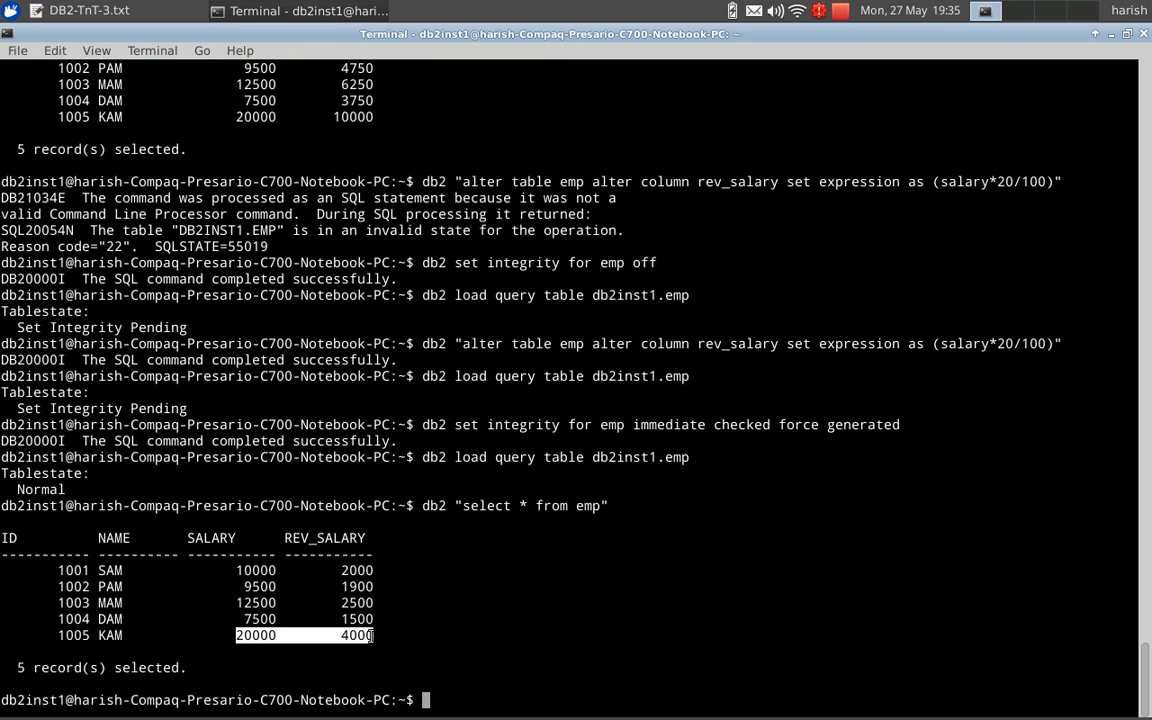
mouse_move(475, 655)
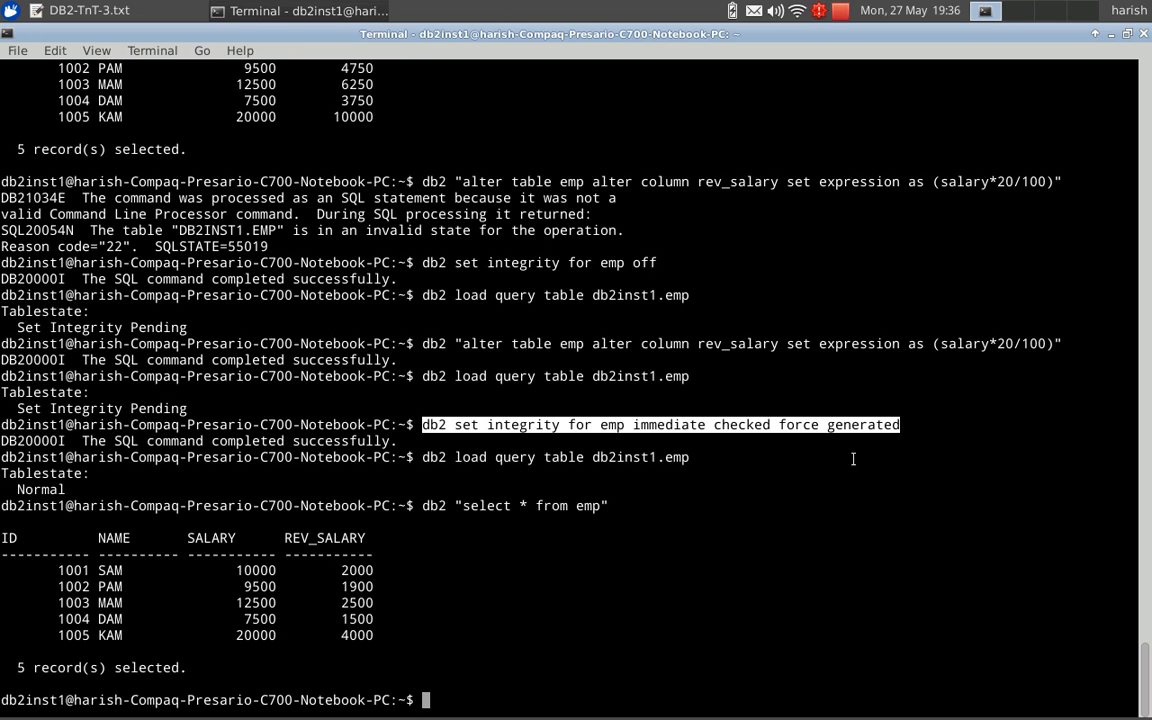
mouse_move(829, 498)
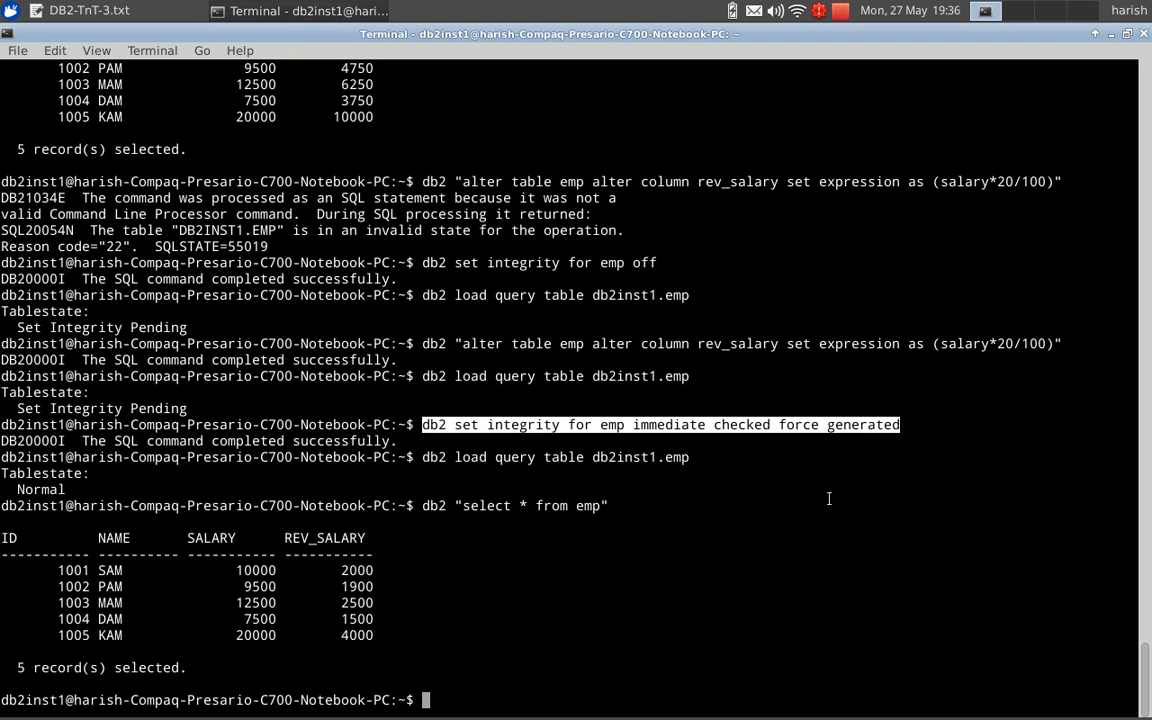